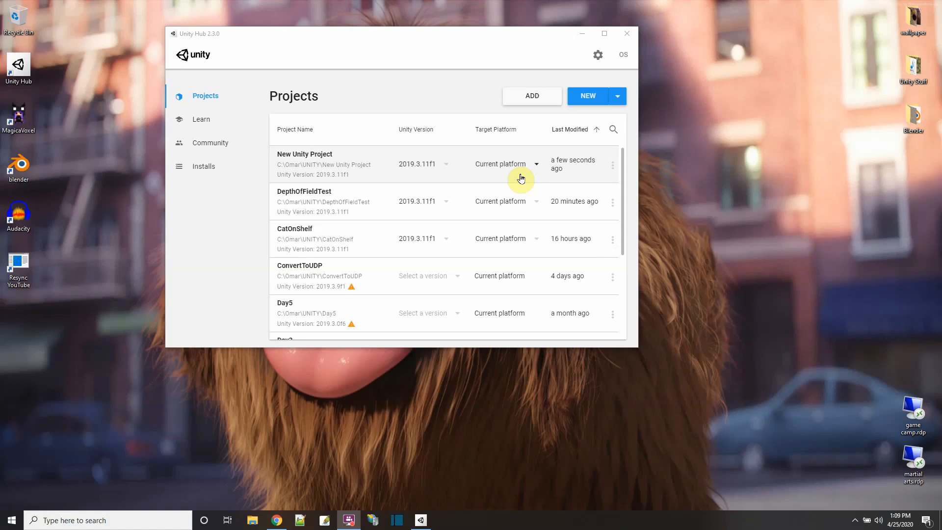
pyautogui.moveTo(589, 95)
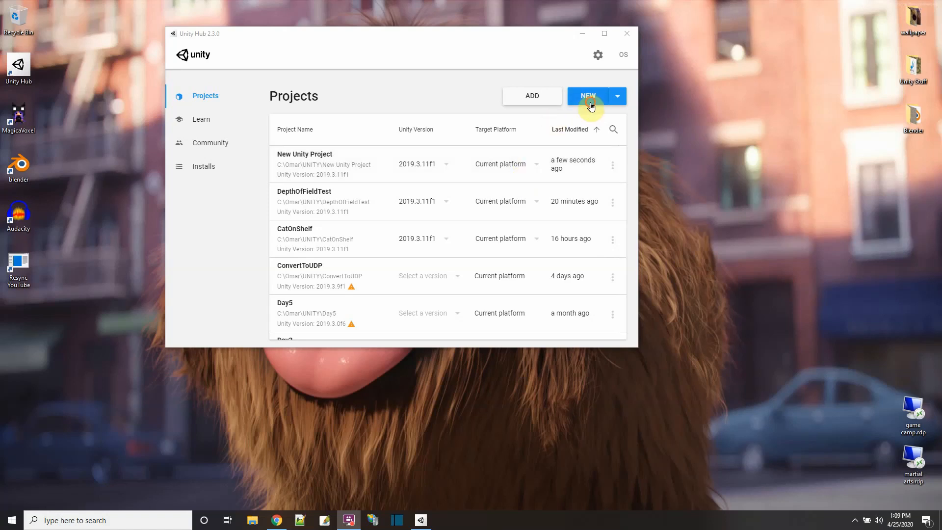
# Browse the 3D and Universal Render Pipeline templates in Unity Hub, then open DesertCityWalkthrough
pyautogui.click(587, 96)
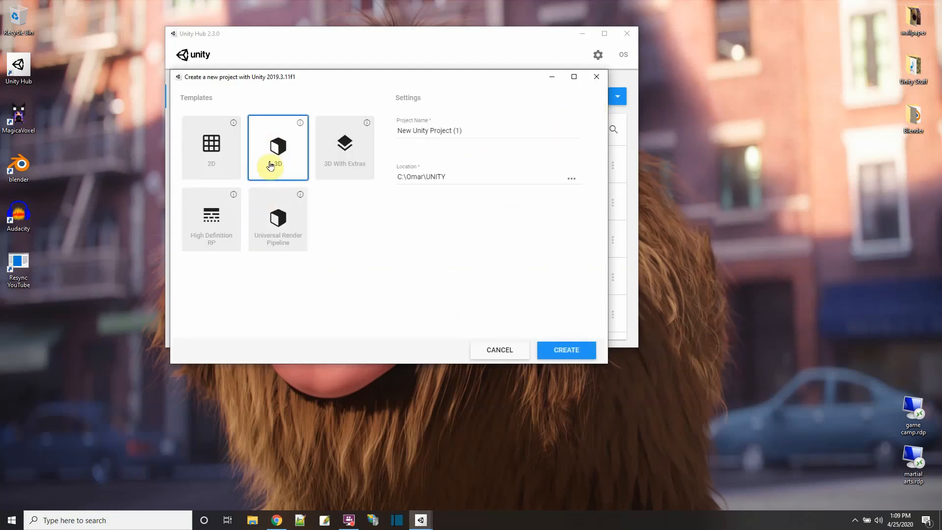
pyautogui.moveTo(285, 167)
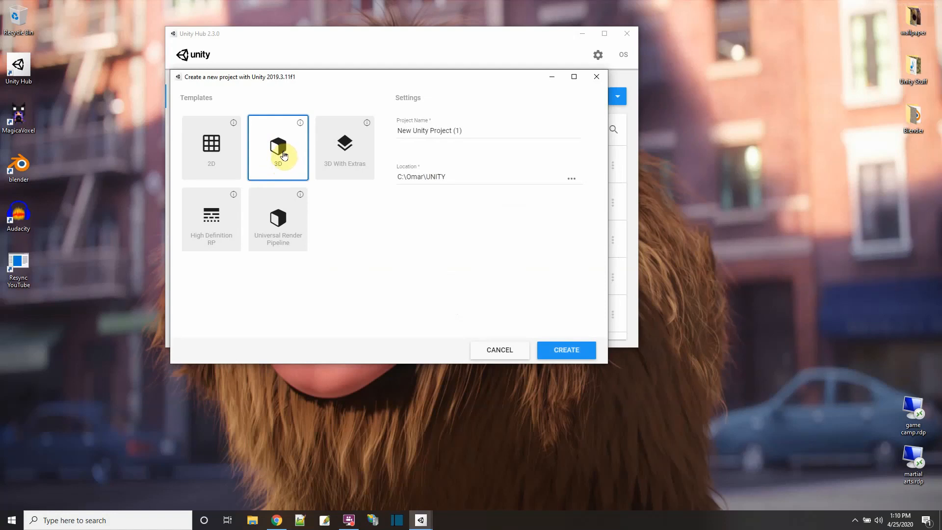
pyautogui.click(278, 218)
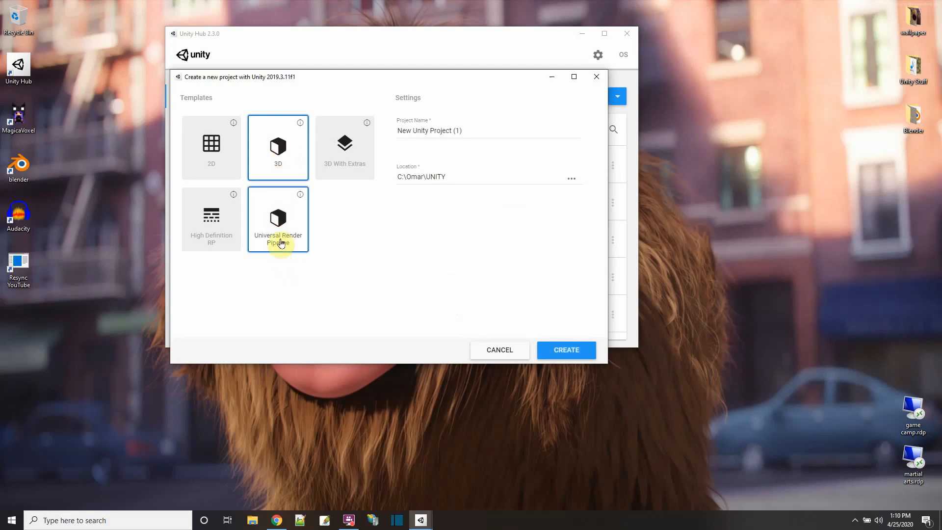
pyautogui.click(565, 350)
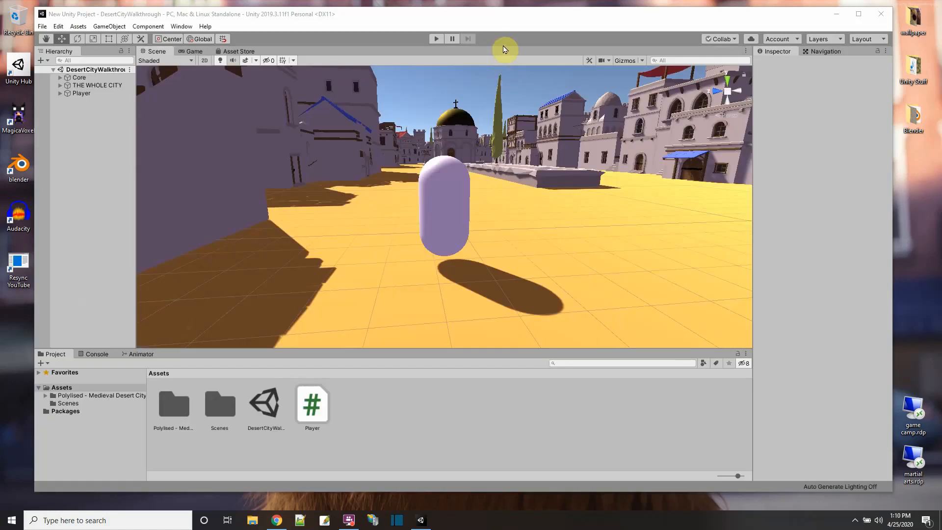
pyautogui.click(238, 51)
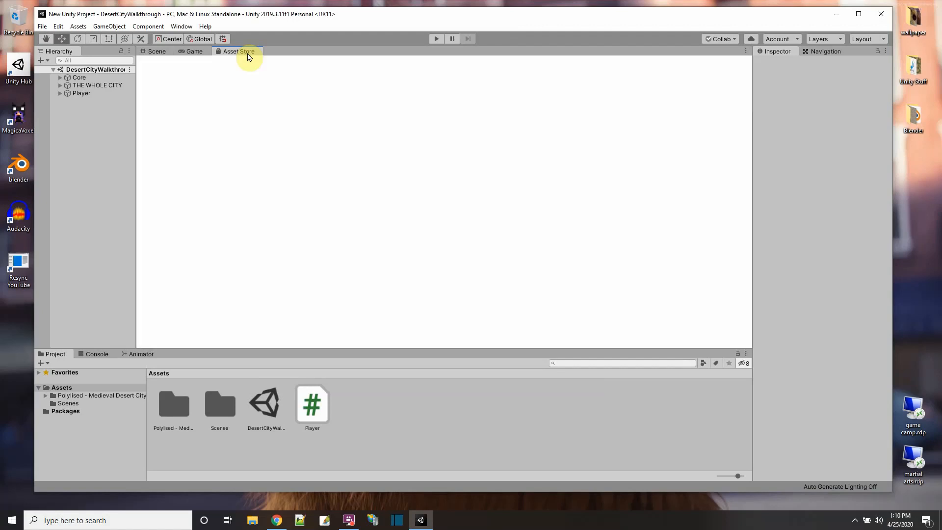
pyautogui.click(238, 51)
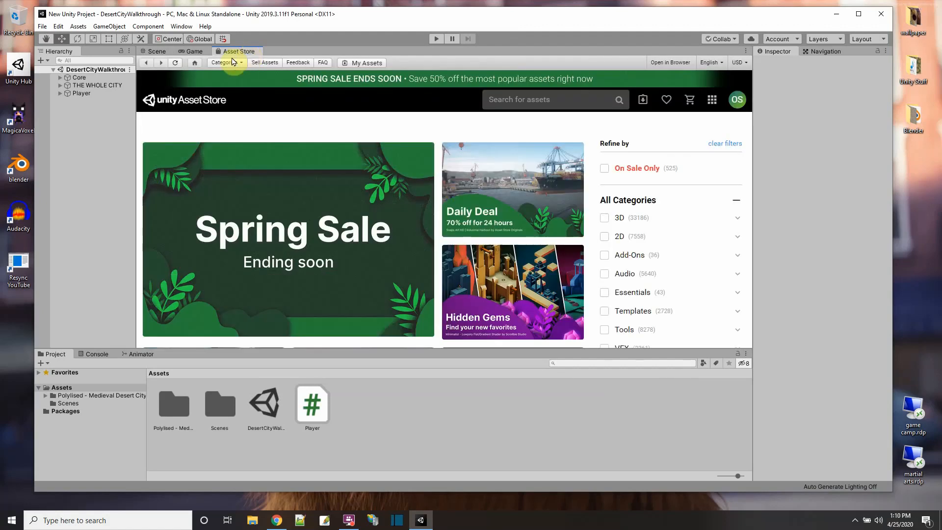
pyautogui.click(156, 51)
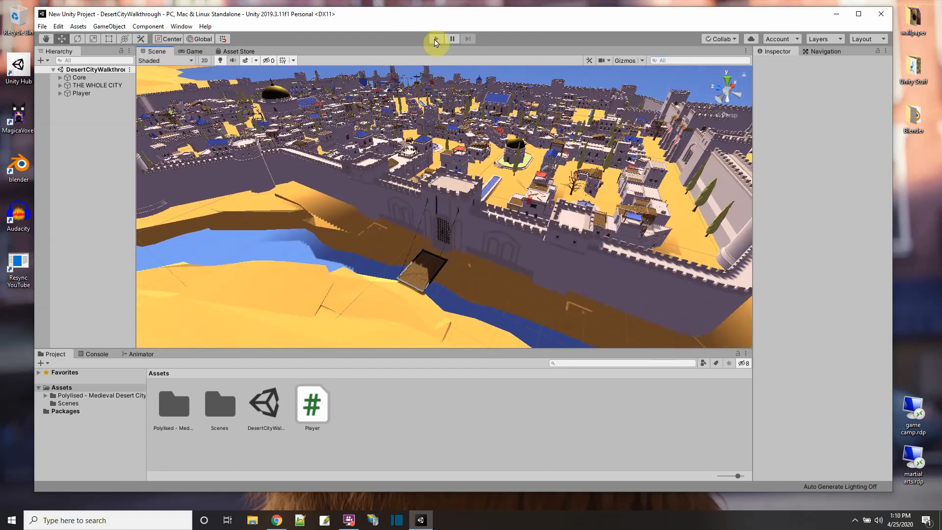
# Run the desert city in play mode and read roughly 148 FPS from the Game view stats
pyautogui.click(436, 39)
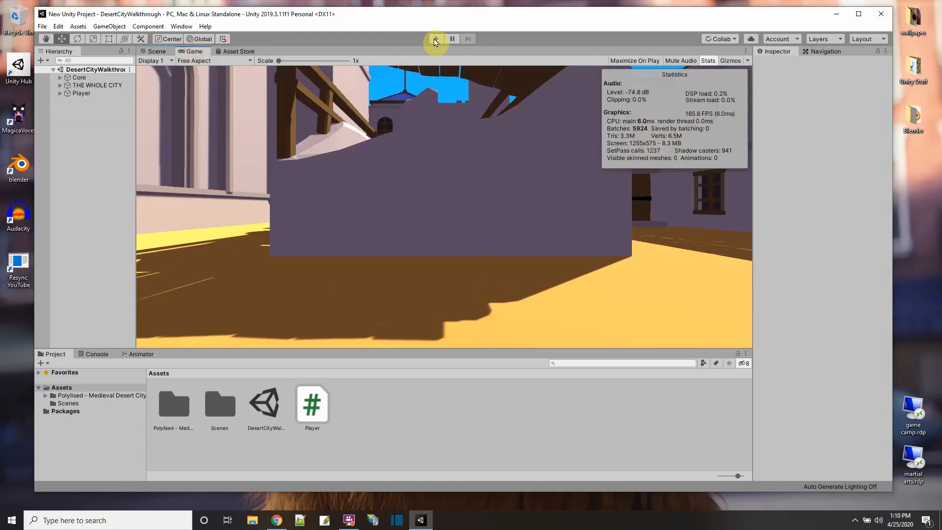
pyautogui.click(435, 39)
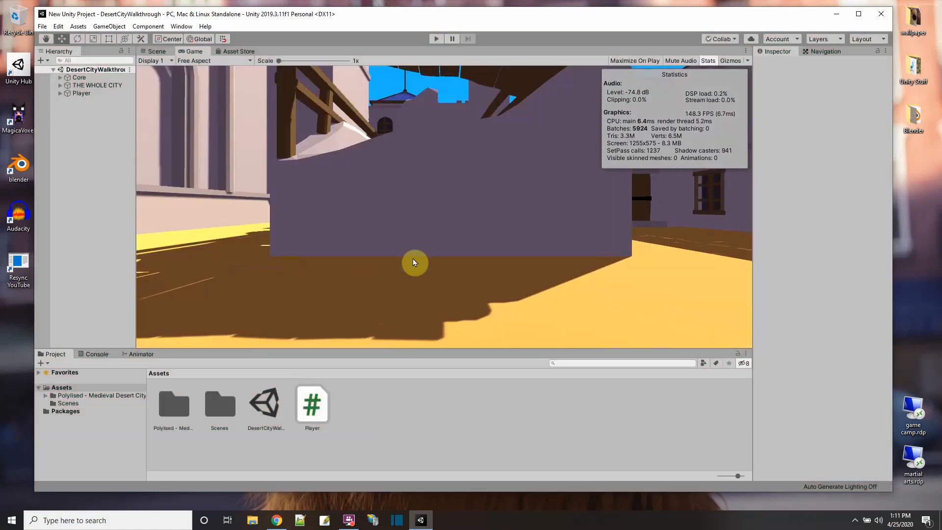
pyautogui.moveTo(399, 249)
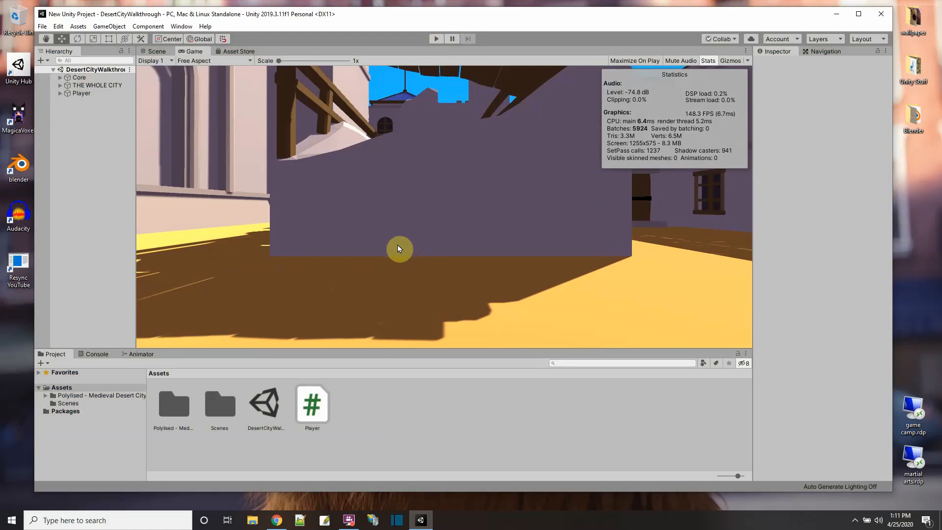
pyautogui.moveTo(116, 99)
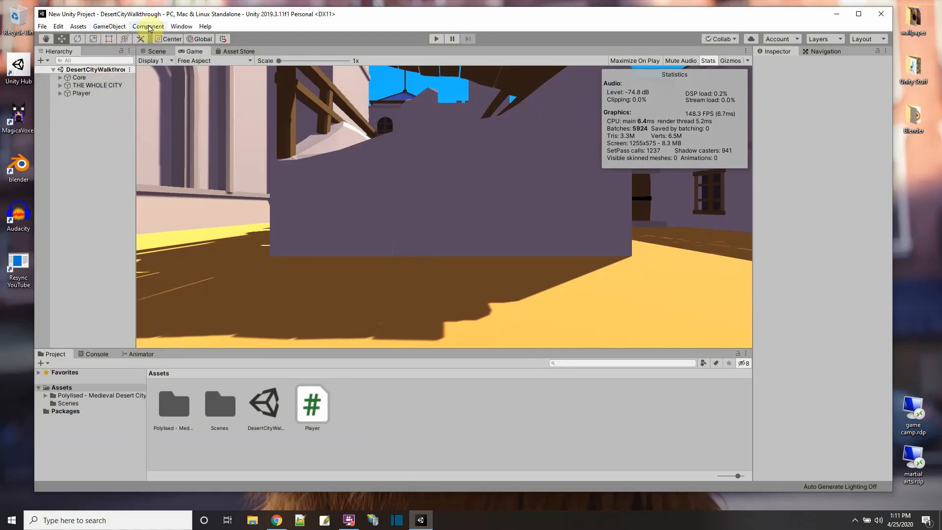
# Find the Universal RP package (7.3.1, verified) in the Package Manager and install it
pyautogui.click(181, 26)
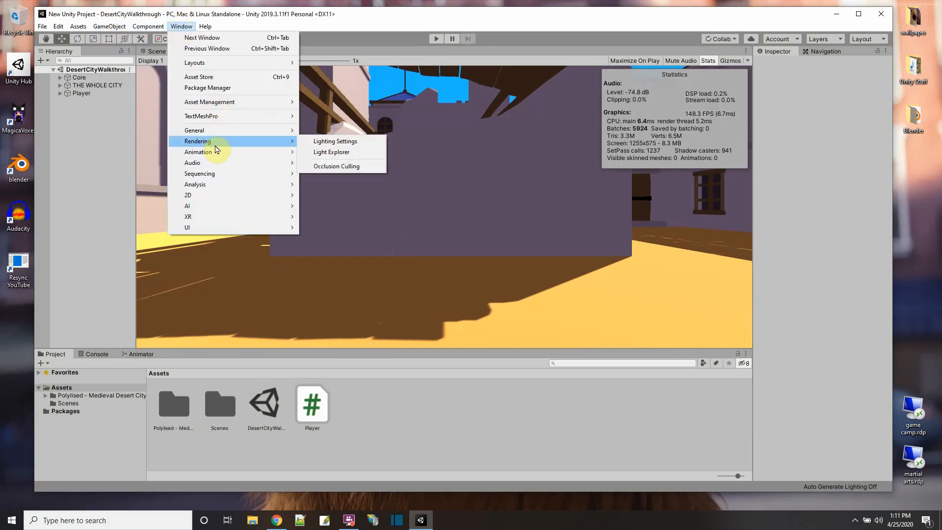
pyautogui.moveTo(207, 88)
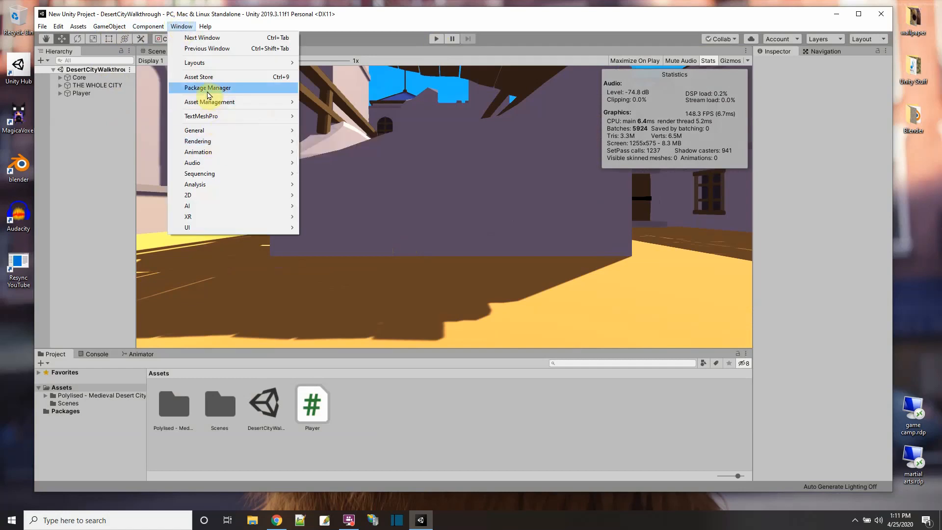
pyautogui.click(207, 88)
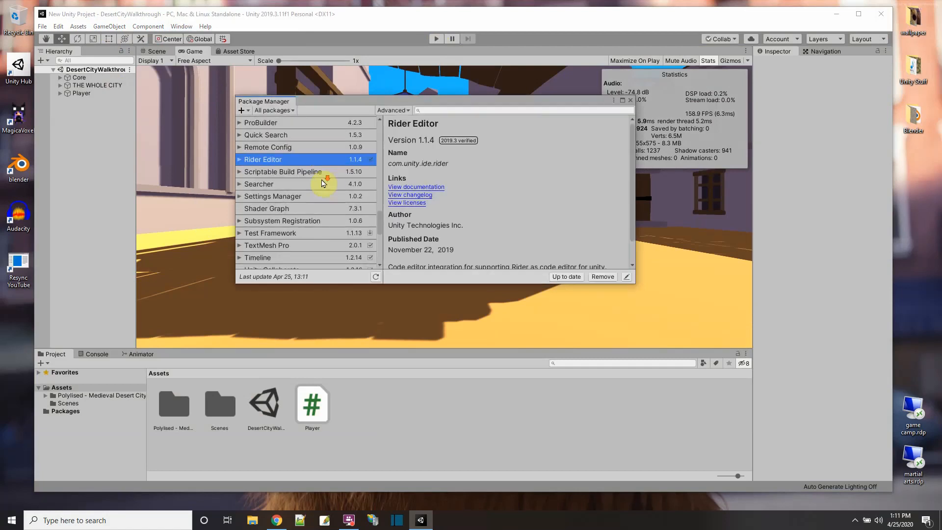
pyautogui.scroll(-3)
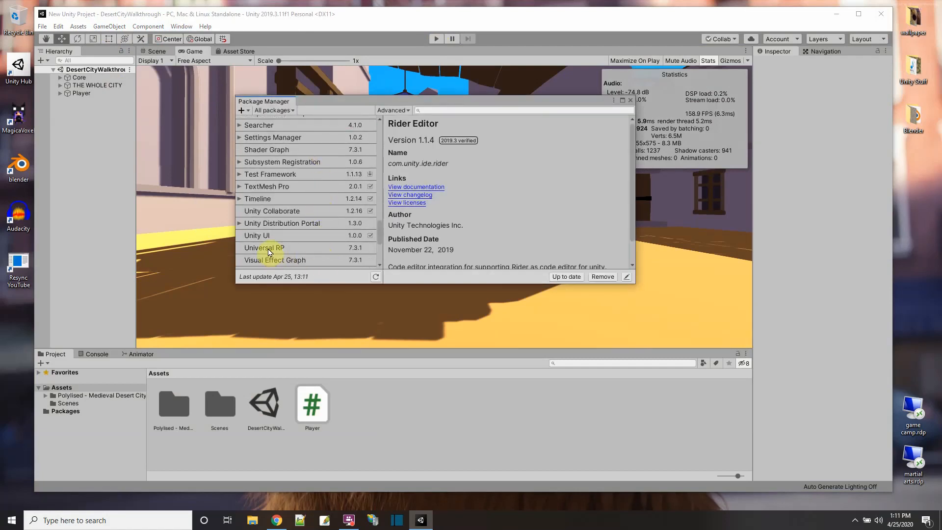
pyautogui.click(264, 247)
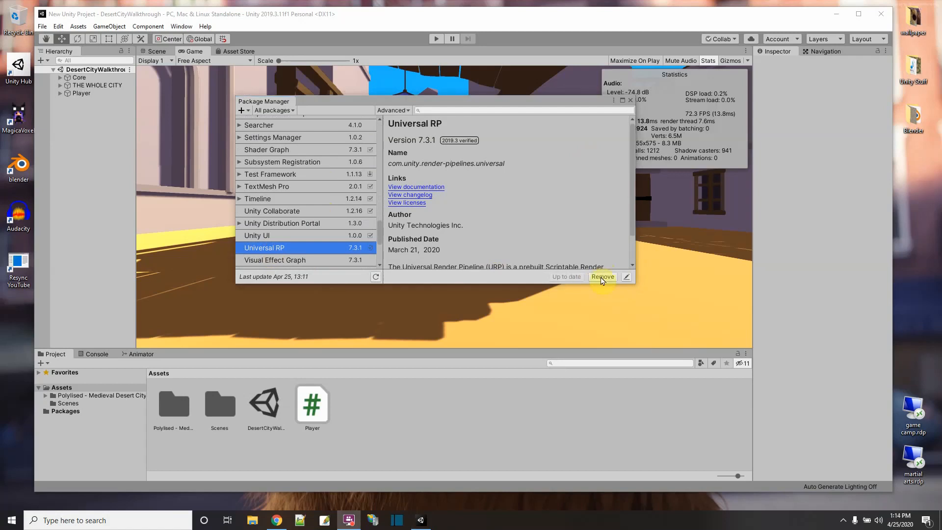
pyautogui.moveTo(619, 137)
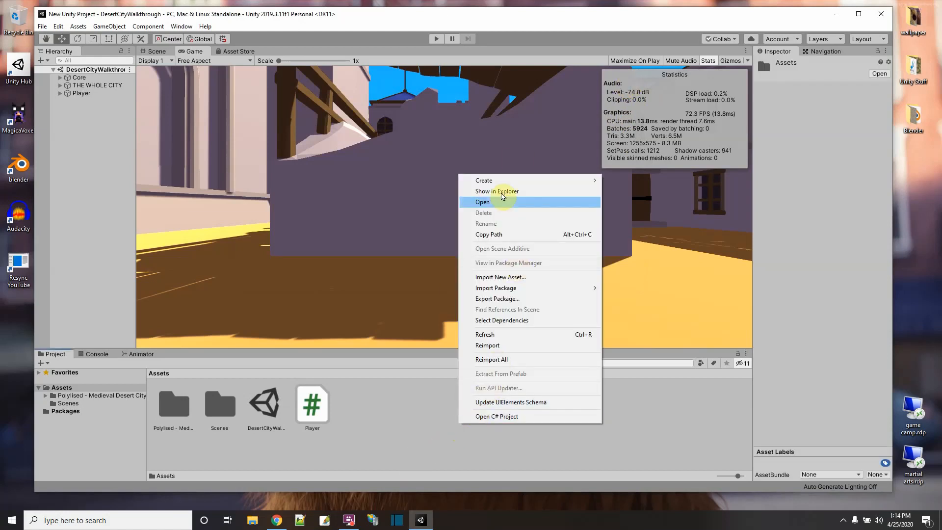
pyautogui.moveTo(534, 181)
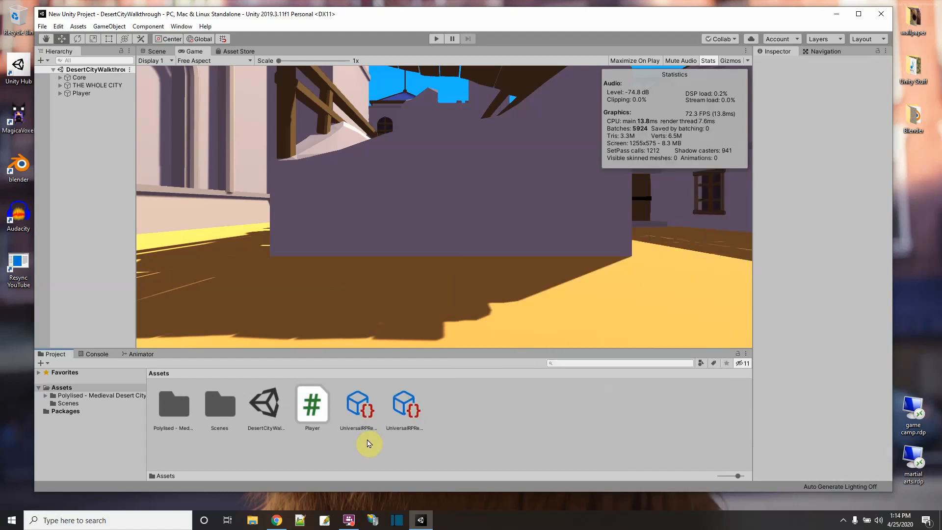
# Inspect the new UniversalRPRenderer_Renderer data asset and the UniversalRPRenderer pipeline asset
pyautogui.click(404, 404)
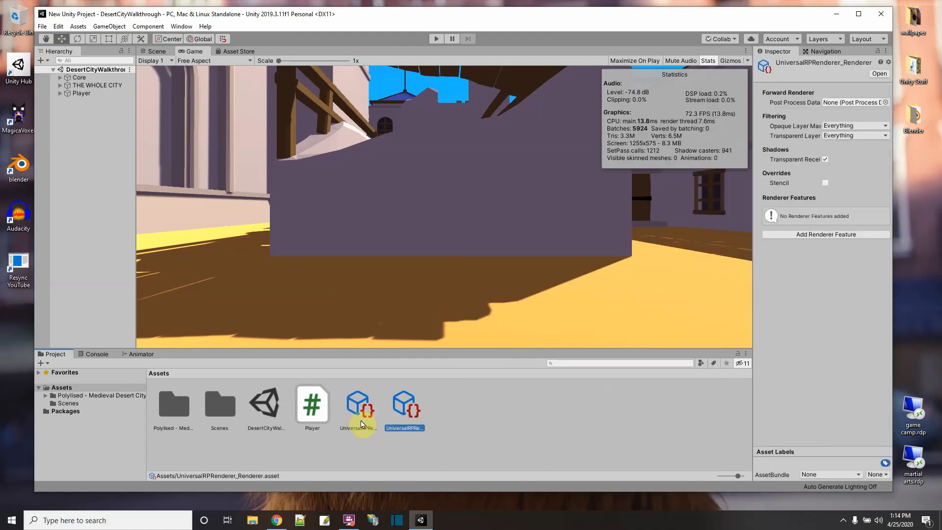
pyautogui.click(358, 403)
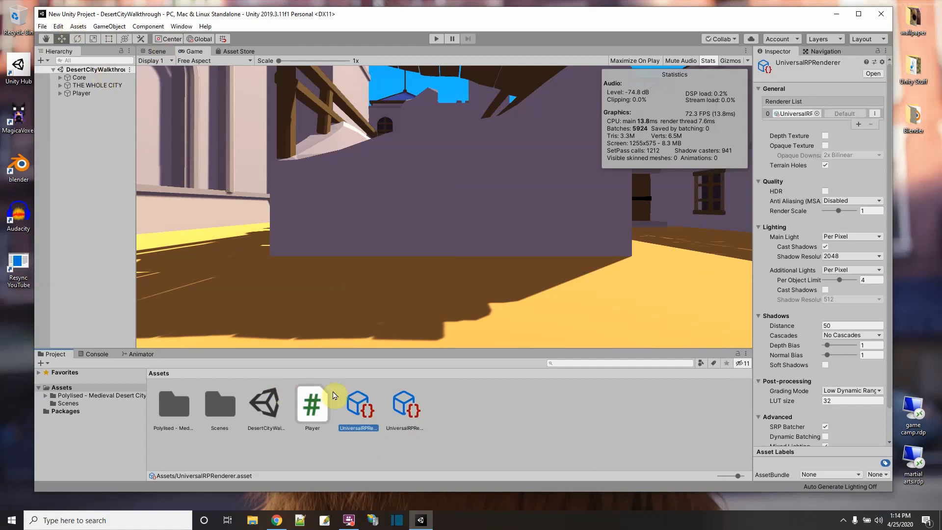
pyautogui.click(58, 26)
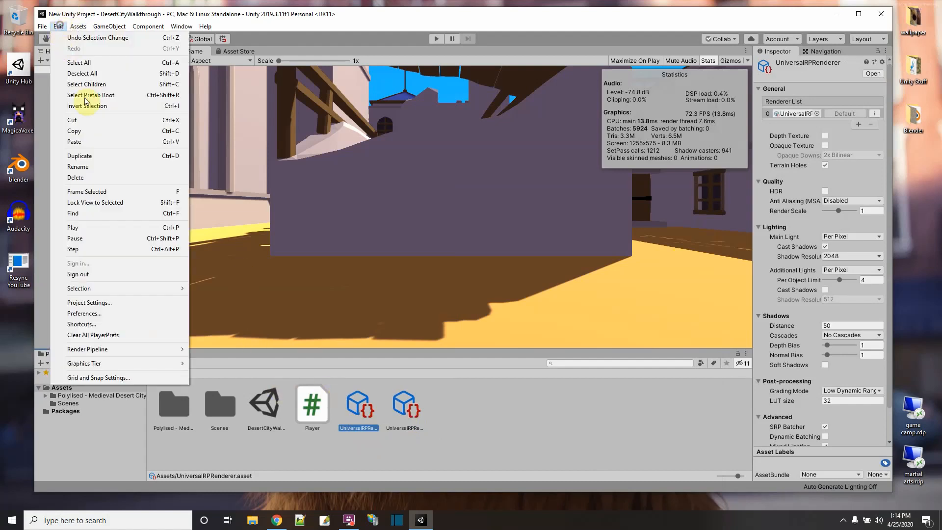
# Set UniversalRPRenderer as the Scriptable Render Pipeline in Graphics settings, turning the city magenta
pyautogui.click(89, 302)
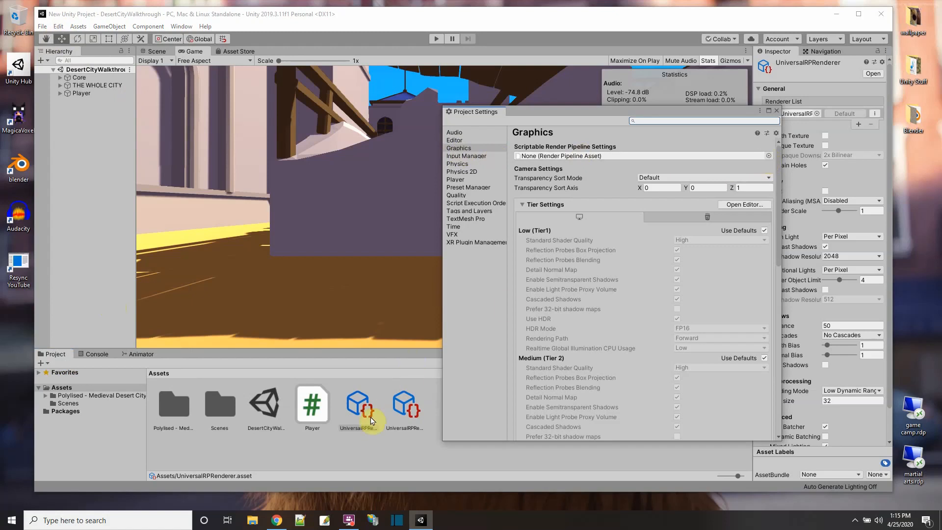
pyautogui.click(768, 155)
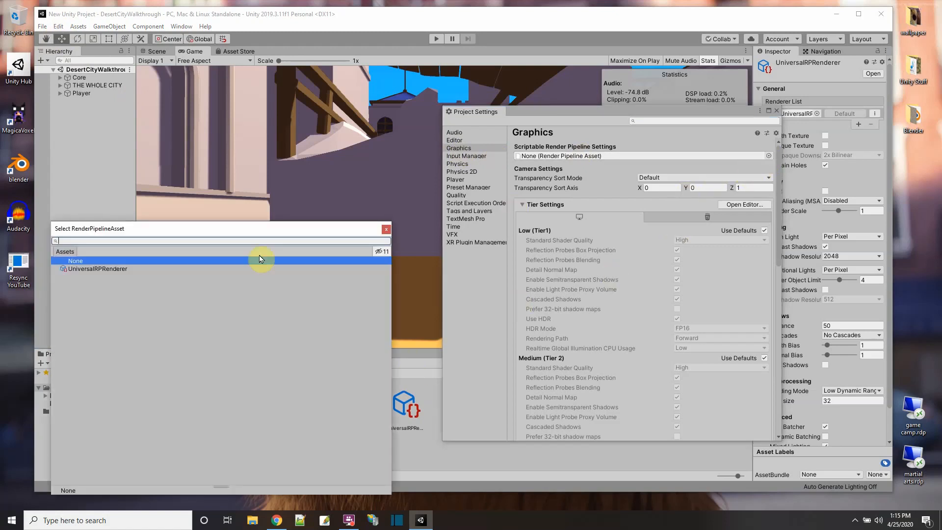
pyautogui.doubleClick(98, 268)
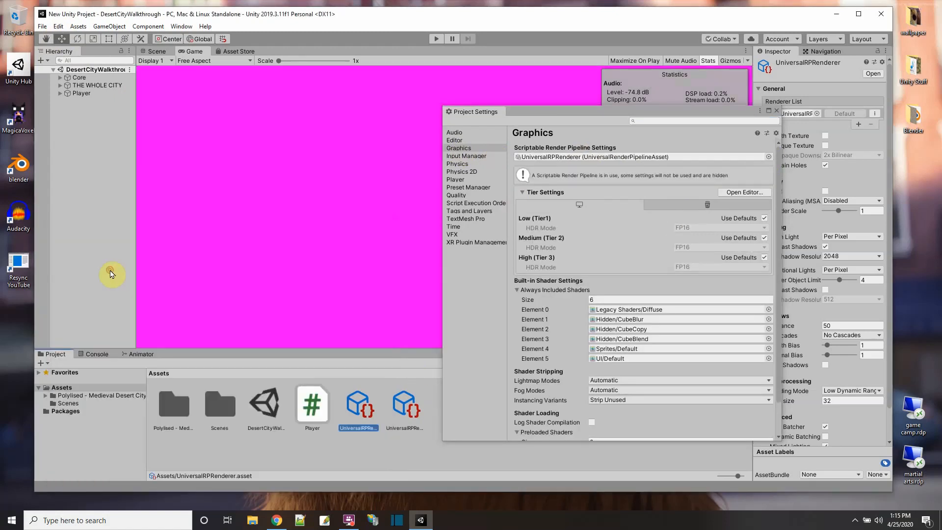
pyautogui.click(776, 110)
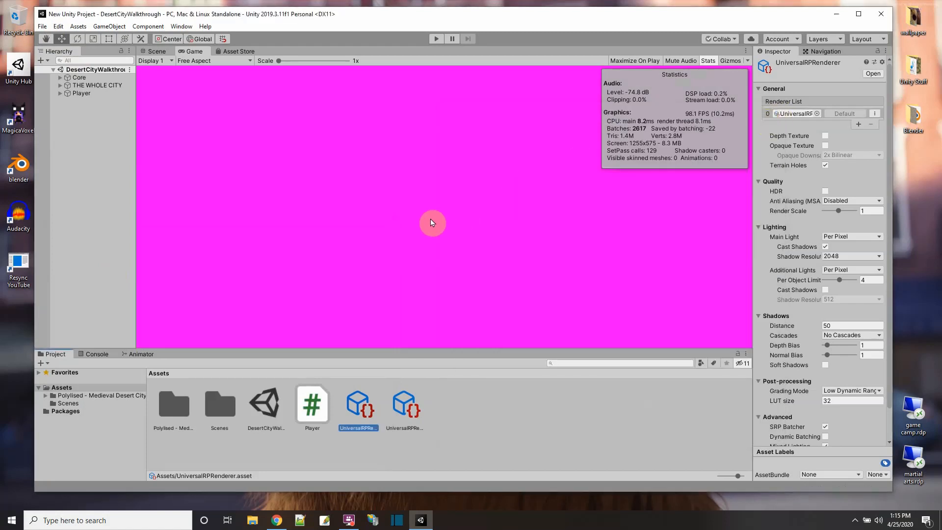
pyautogui.click(155, 51)
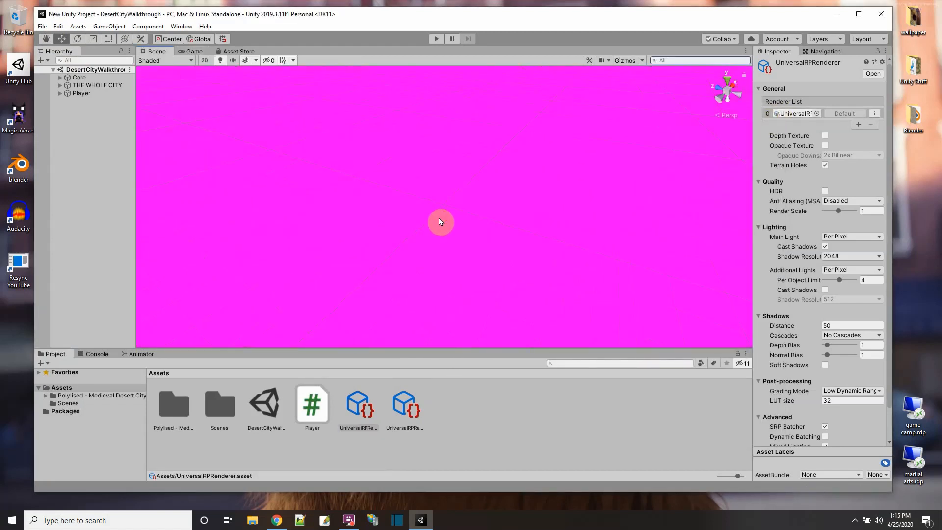
pyautogui.moveTo(173, 403)
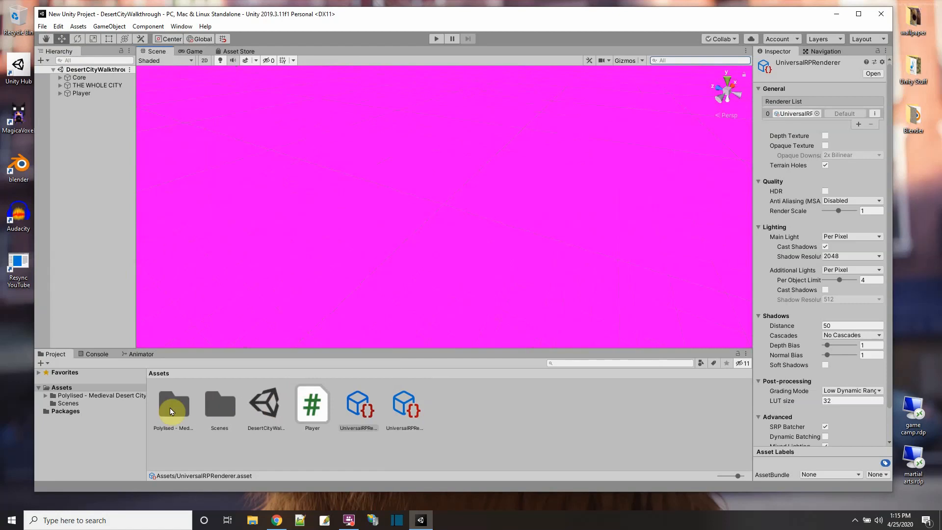
# Upgrade all project materials to UniversalRP materials, confirming the overwrite to restore colours
pyautogui.click(58, 27)
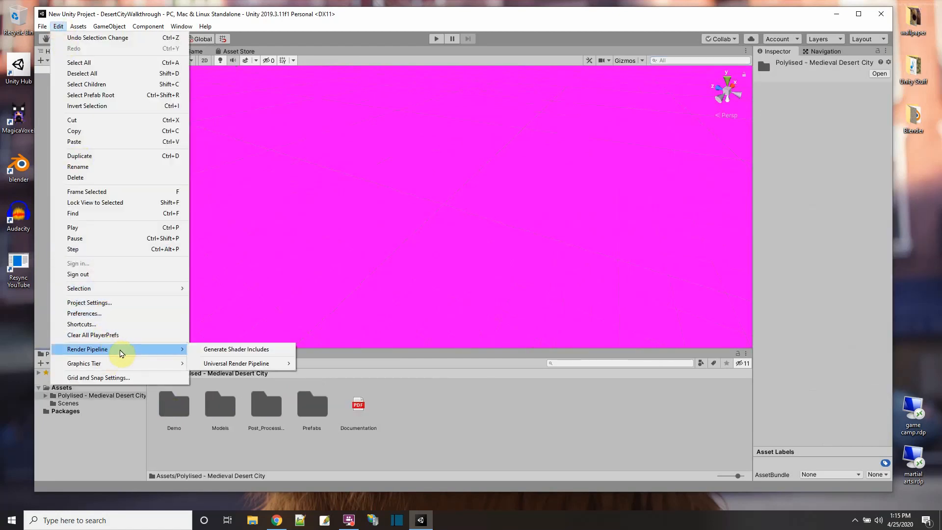
pyautogui.moveTo(236, 363)
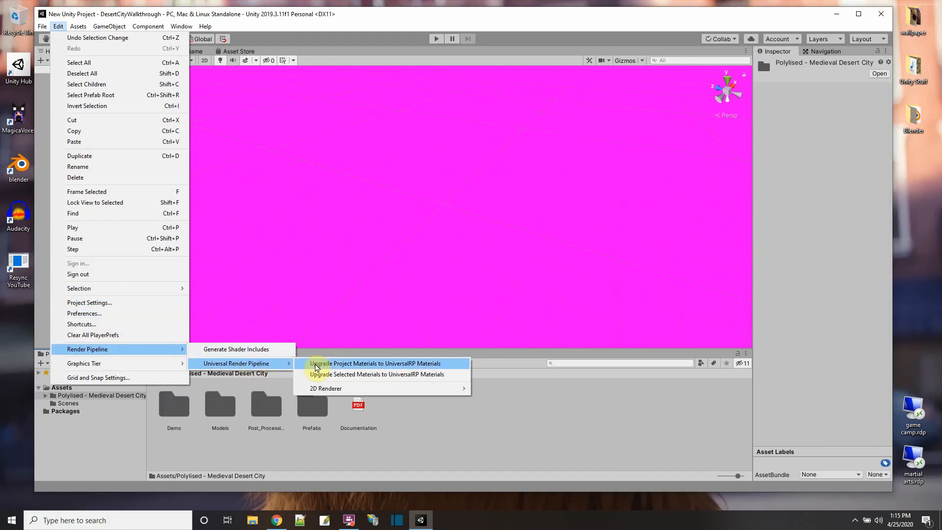
pyautogui.moveTo(328, 368)
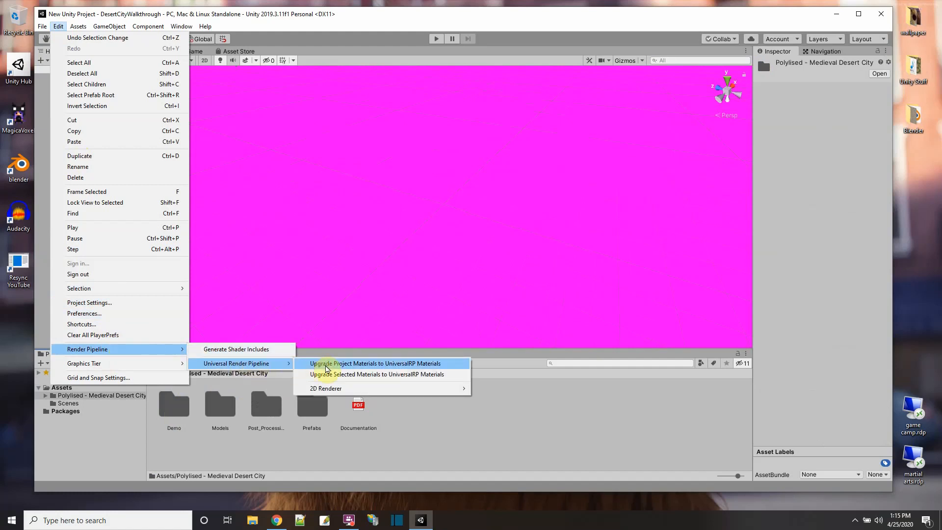
pyautogui.click(376, 363)
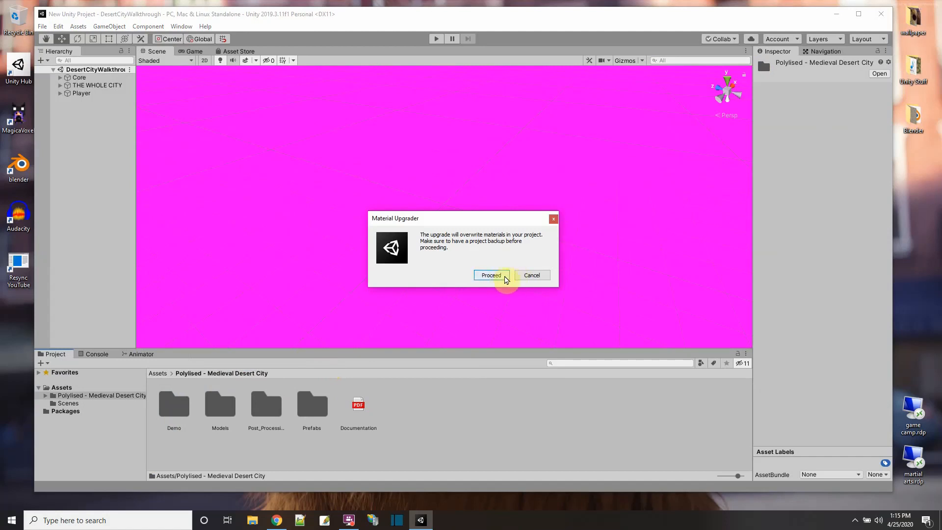
pyautogui.click(490, 275)
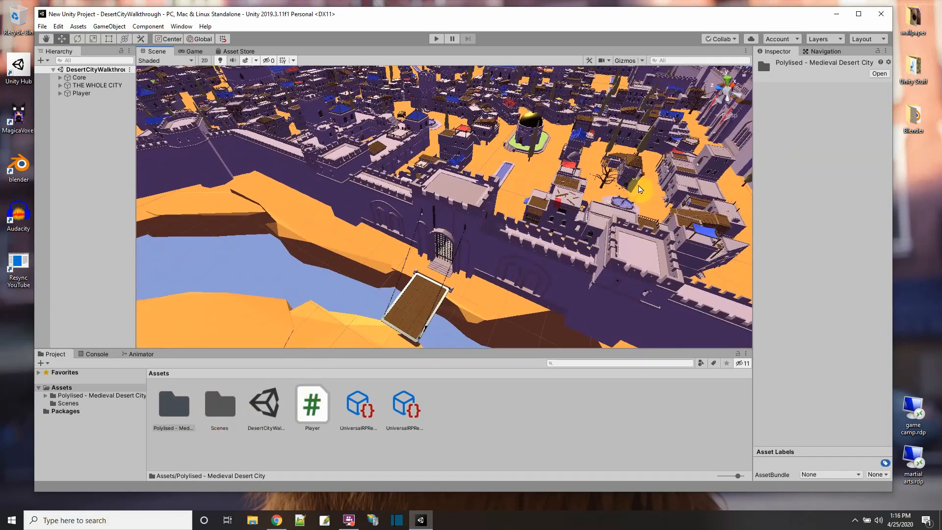
pyautogui.moveTo(812, 123)
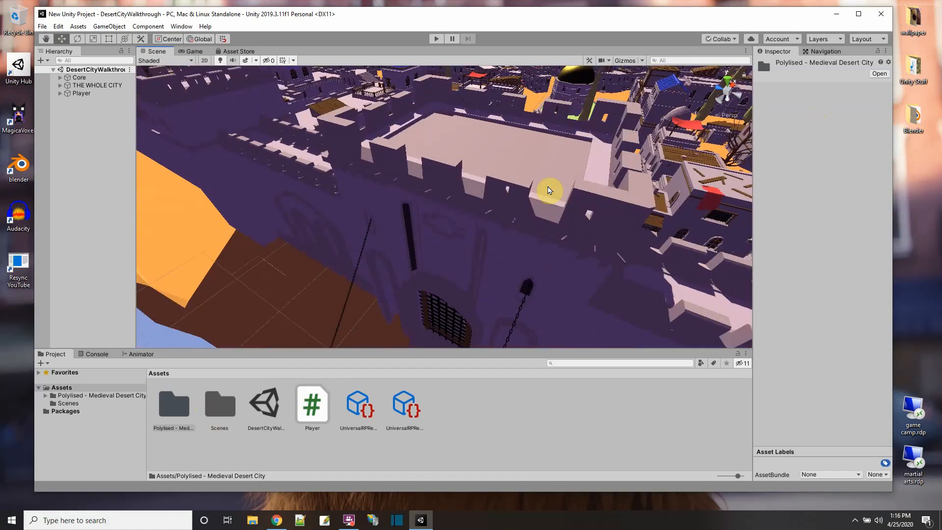
# Create a Player material with a Universal Render Pipeline shader and apply it to the capsule
pyautogui.click(81, 93)
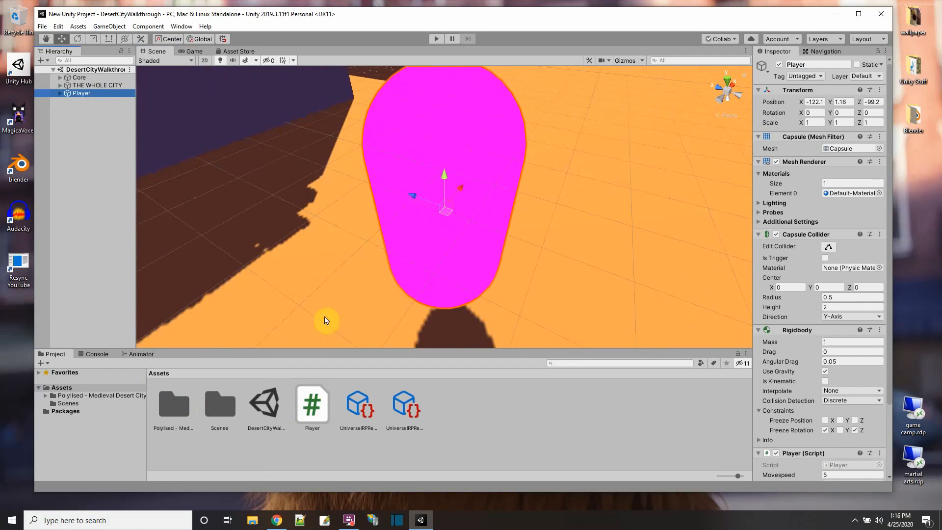
pyautogui.moveTo(508, 404)
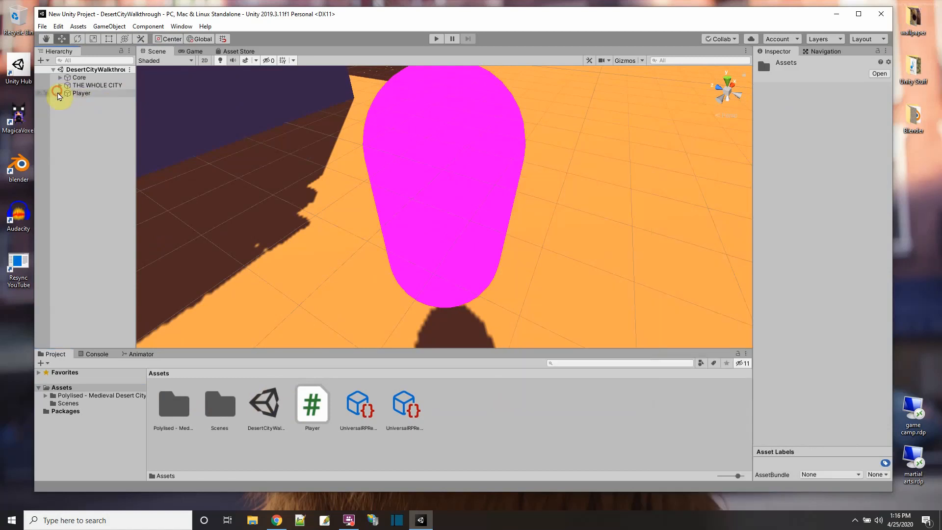
pyautogui.click(81, 94)
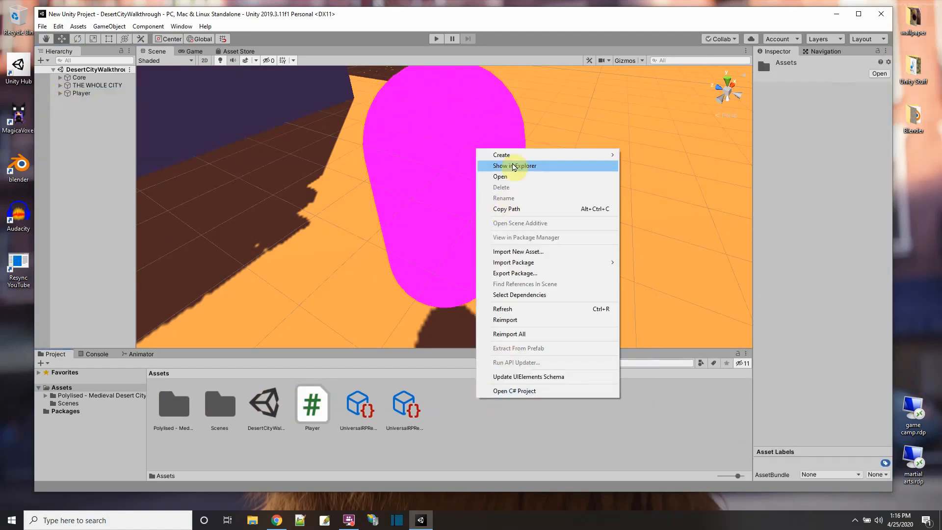
pyautogui.click(502, 155)
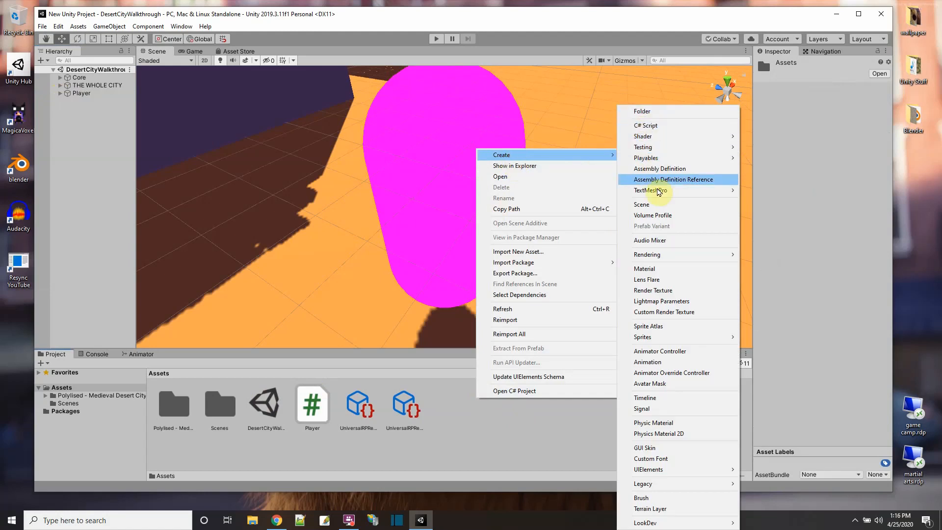
pyautogui.click(644, 268)
pyautogui.write('Player')
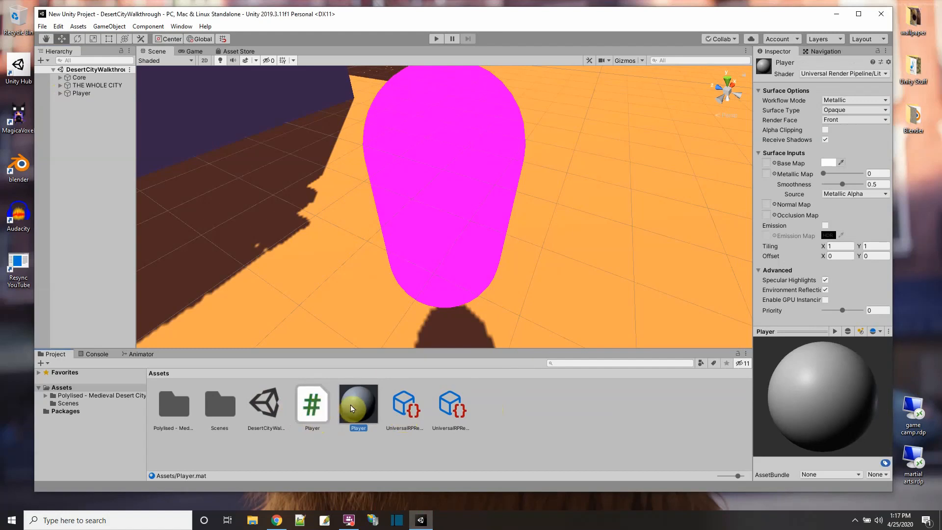
pyautogui.moveTo(817, 73)
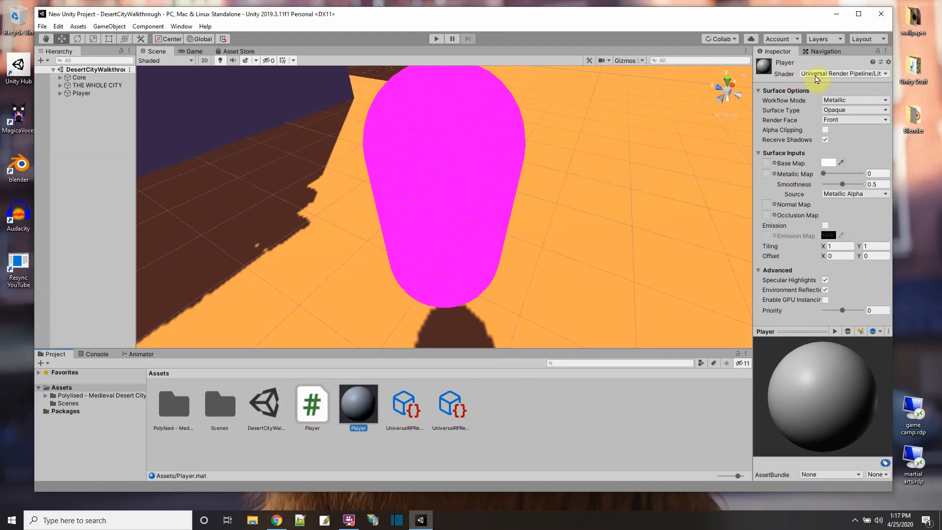
pyautogui.click(843, 73)
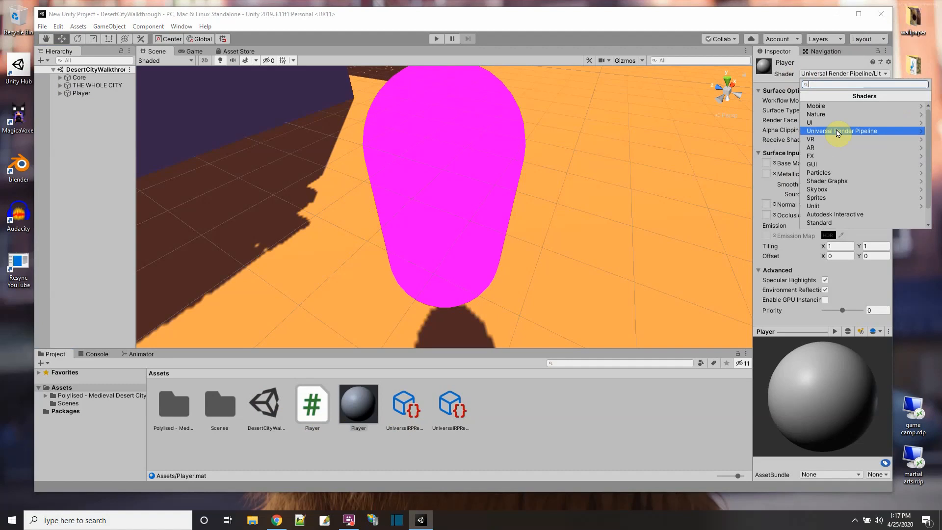
pyautogui.click(843, 131)
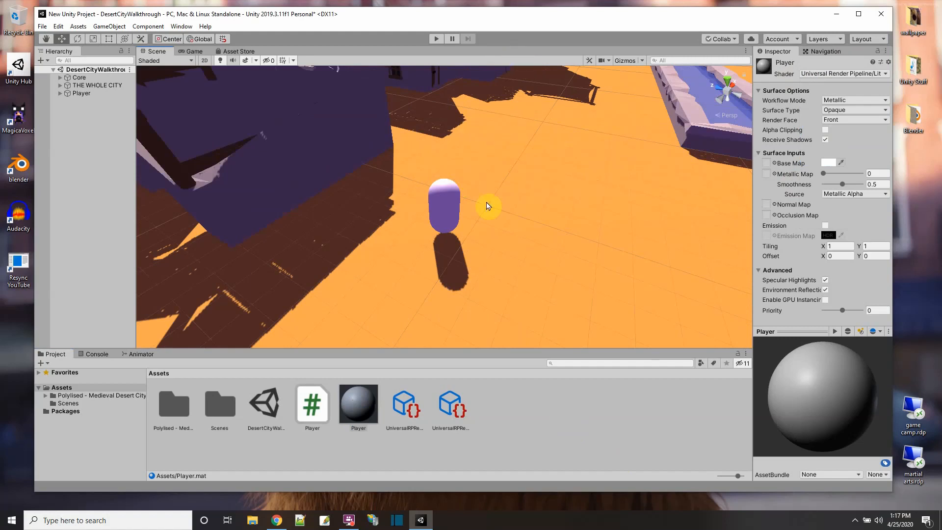
pyautogui.click(97, 100)
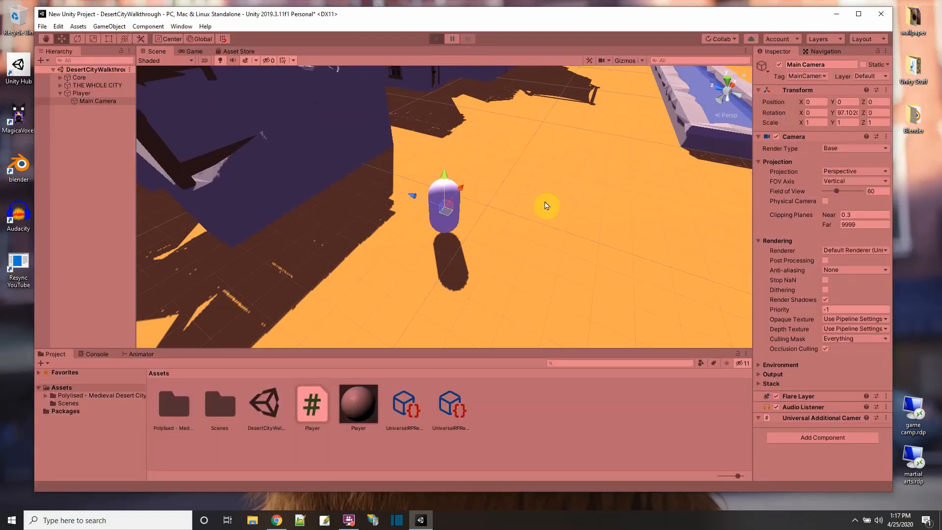
# Run play mode again, read about 193 FPS in the Game view stats, then stop
pyautogui.click(435, 38)
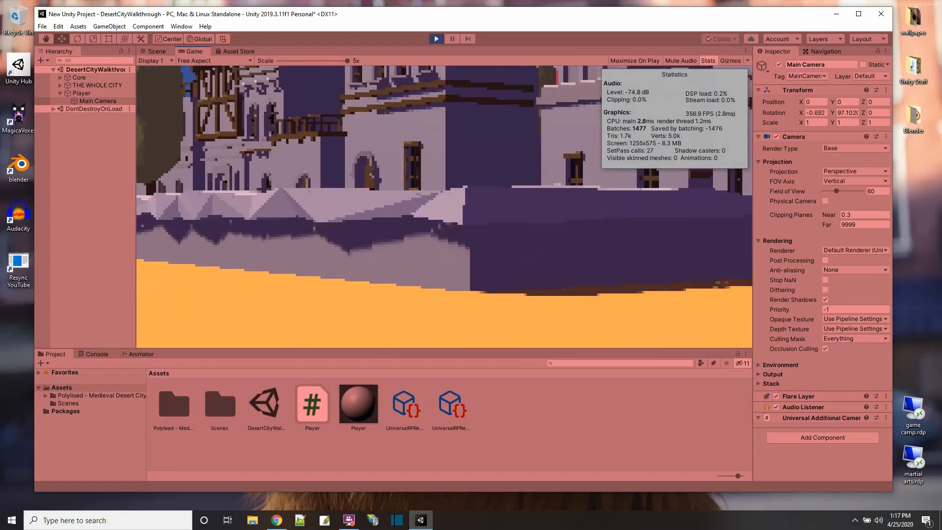
pyautogui.click(156, 51)
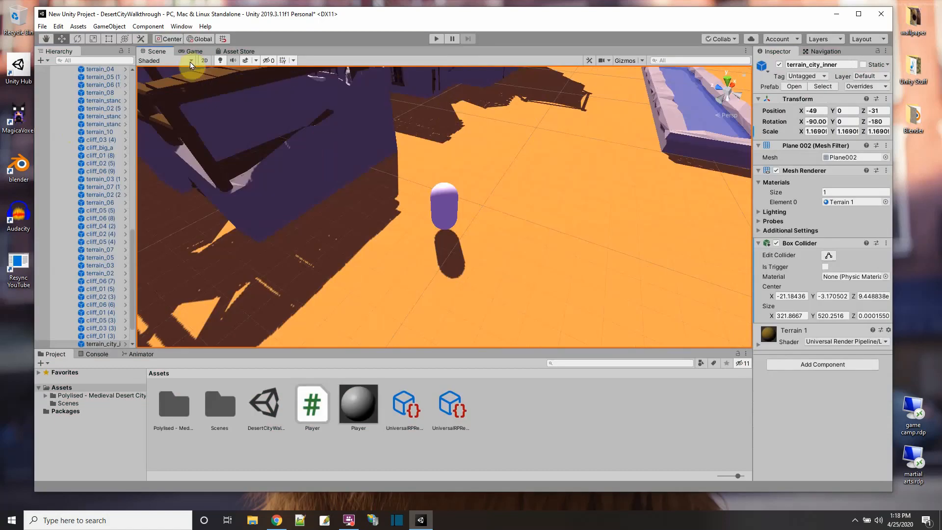
pyautogui.click(194, 51)
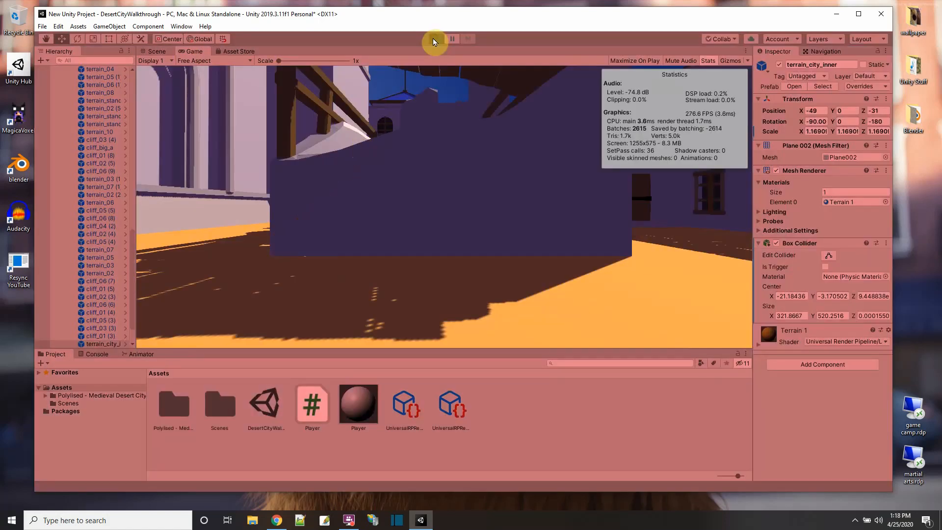
pyautogui.click(436, 38)
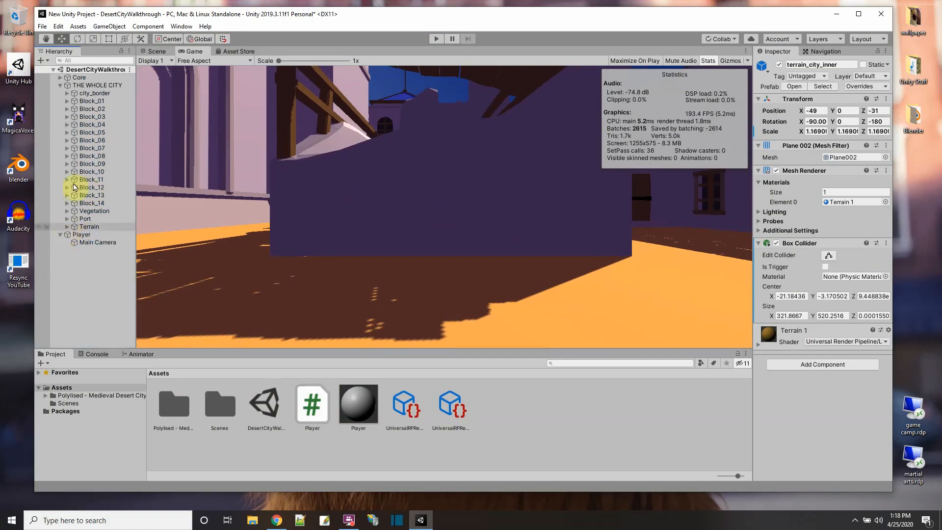
# Collapse THE WHOLE CITY and add a Global Volume object from the scene root's menu
pyautogui.click(59, 85)
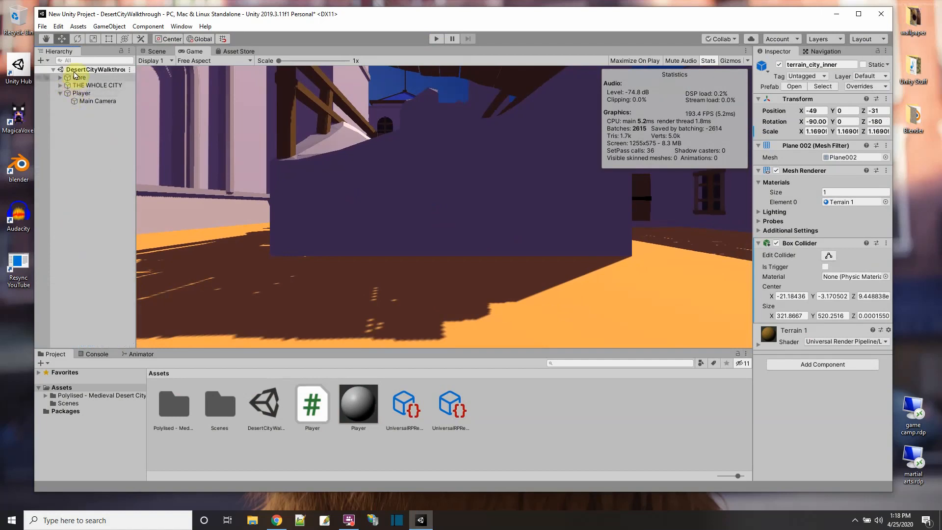
pyautogui.rightClick(93, 69)
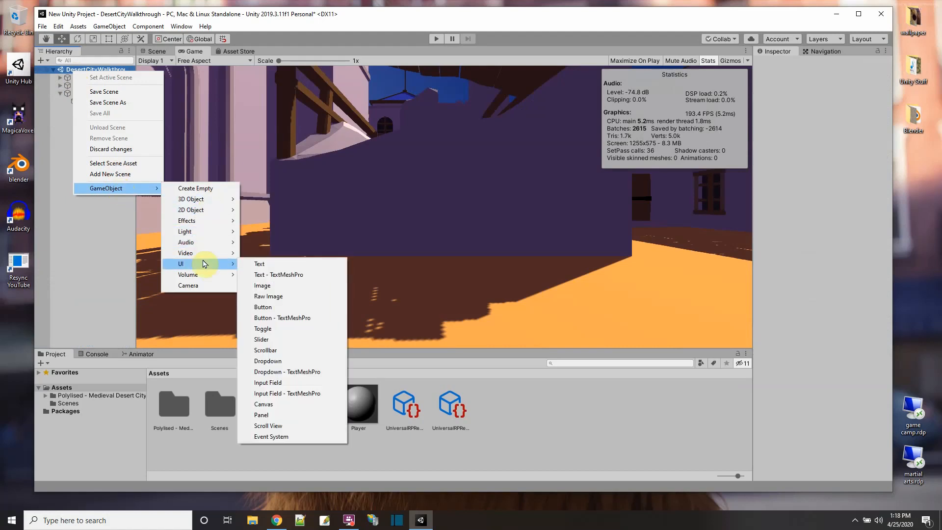
pyautogui.moveTo(187, 275)
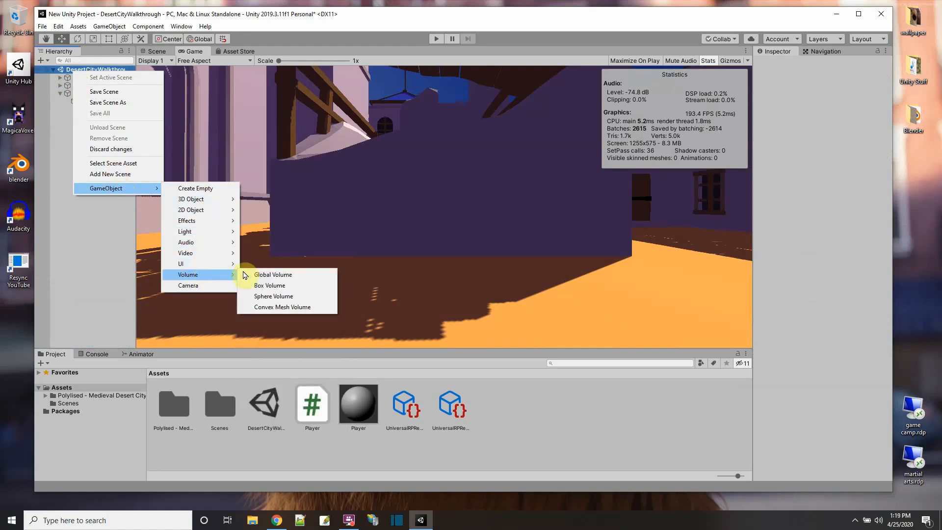
pyautogui.click(273, 275)
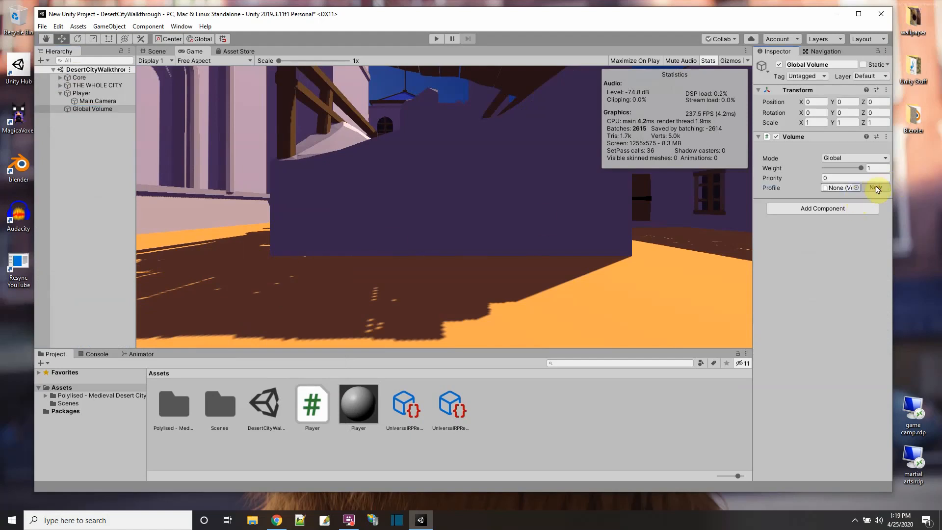
# Create a new volume profile, add a Tonemapping override, and set its Mode to ACES
pyautogui.click(857, 188)
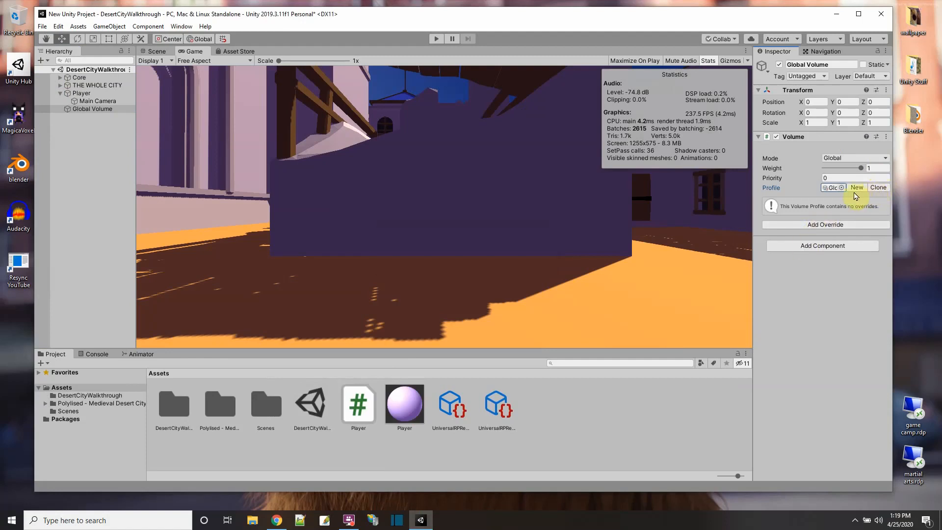
pyautogui.moveTo(825, 228)
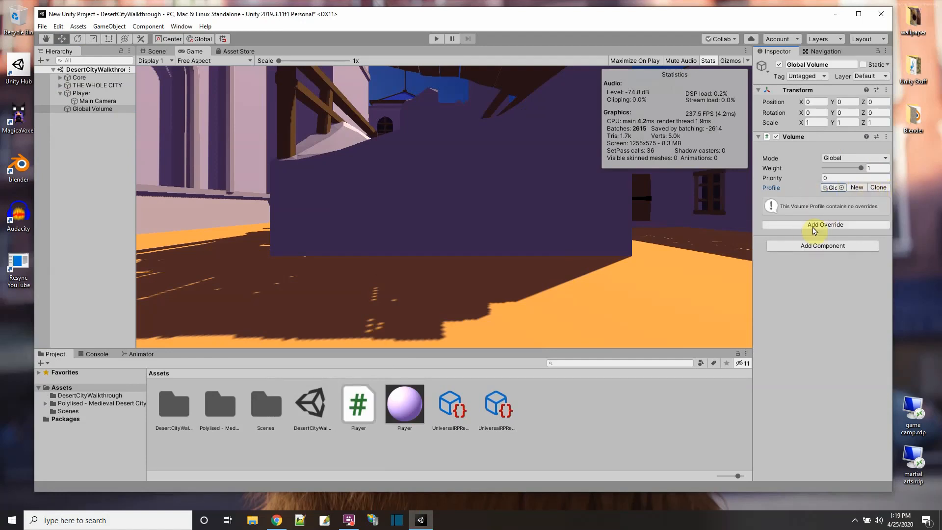
pyautogui.click(825, 224)
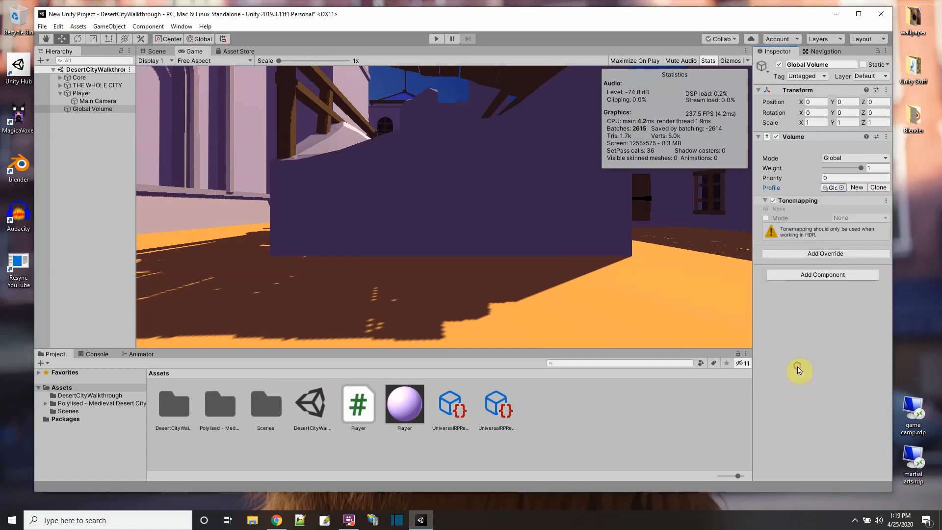
pyautogui.click(768, 218)
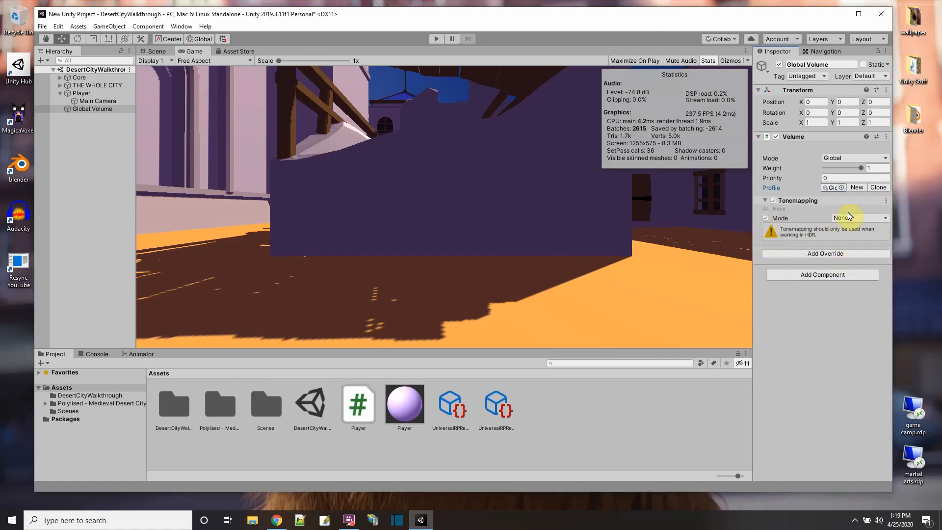
pyautogui.click(858, 217)
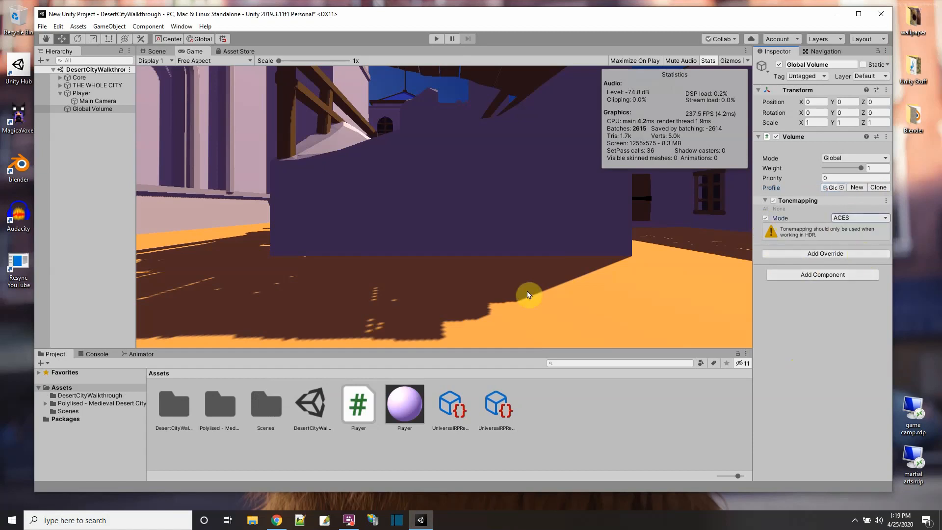
pyautogui.click(435, 39)
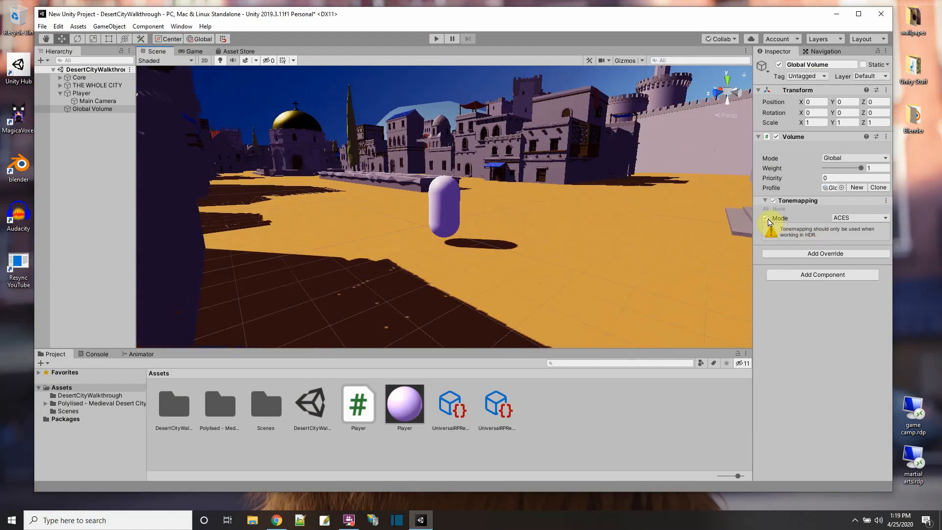
# Switch the Tonemapping Mode from ACES to Neutral and re-enable its override checkbox
pyautogui.click(767, 218)
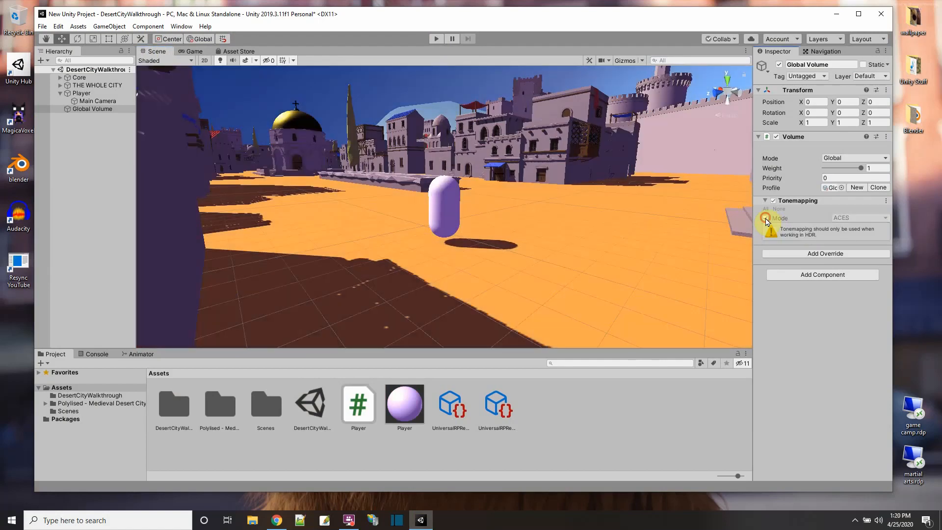
pyautogui.click(859, 217)
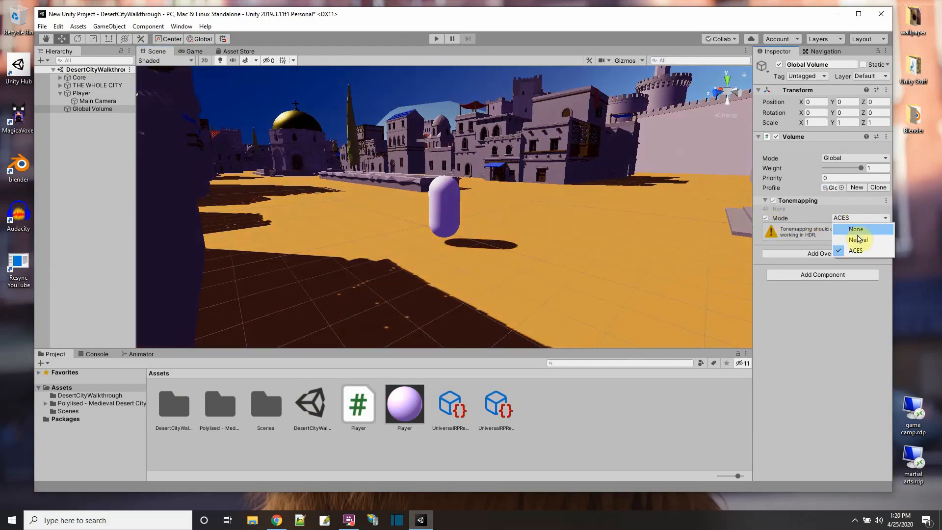
pyautogui.click(859, 239)
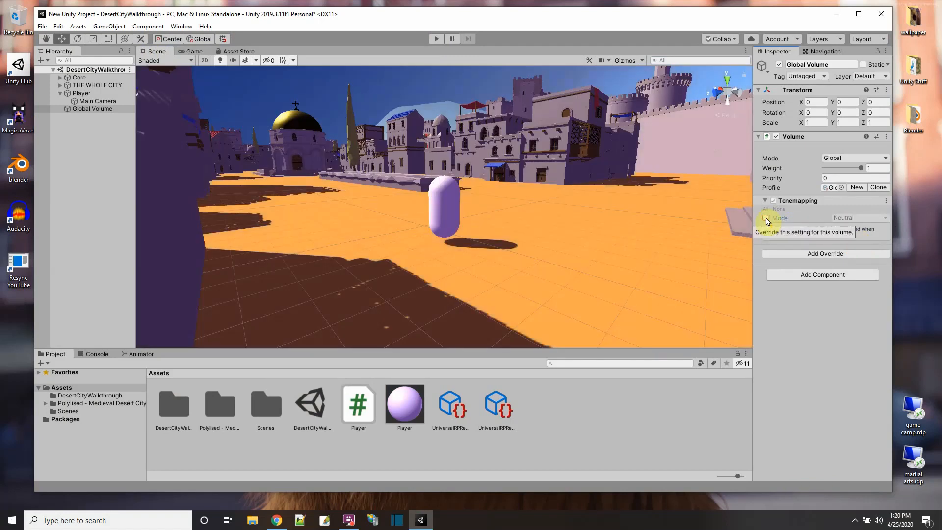
pyautogui.click(766, 218)
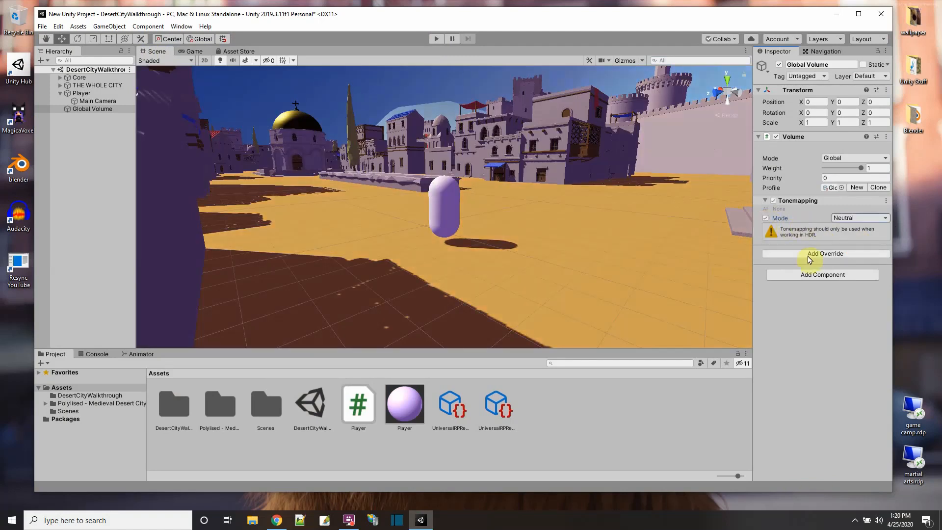
pyautogui.click(825, 254)
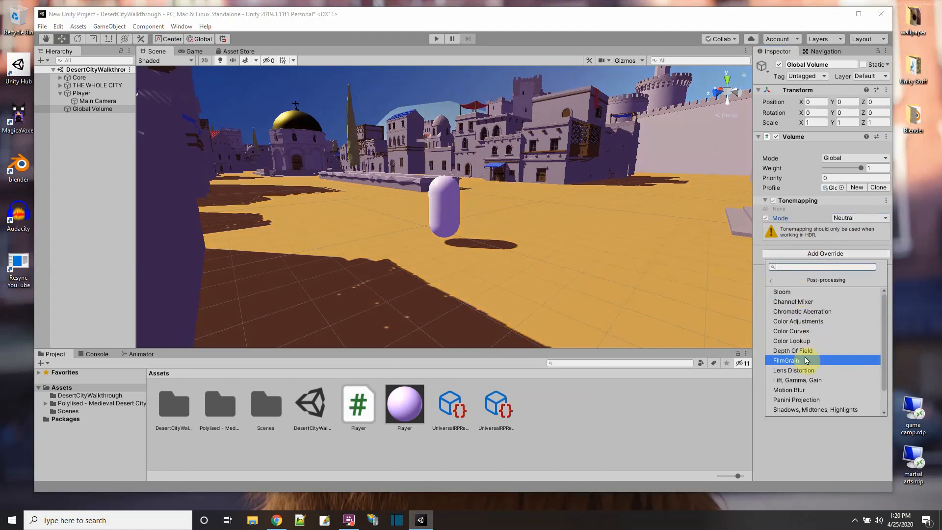
pyautogui.moveTo(799, 350)
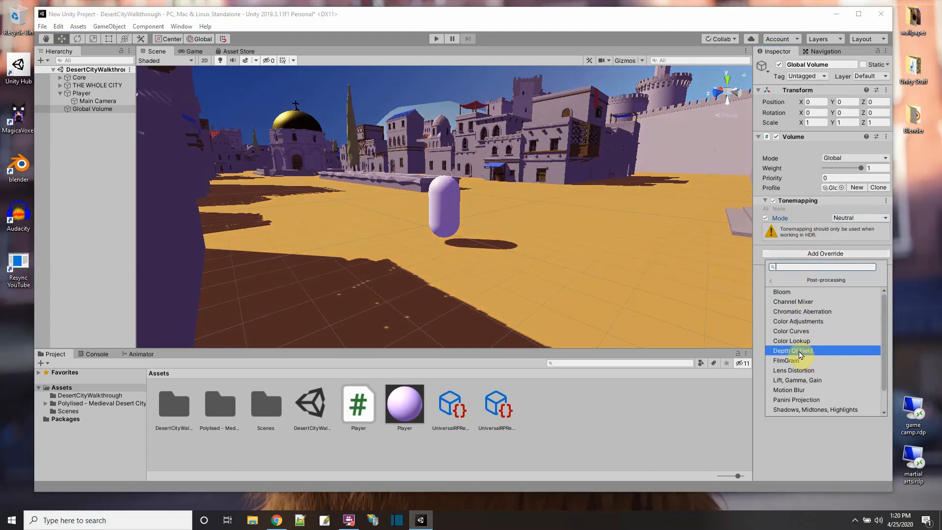
# Add a Depth Of Field override set to Gaussian with Start 10 and End 30 enabled
pyautogui.click(791, 350)
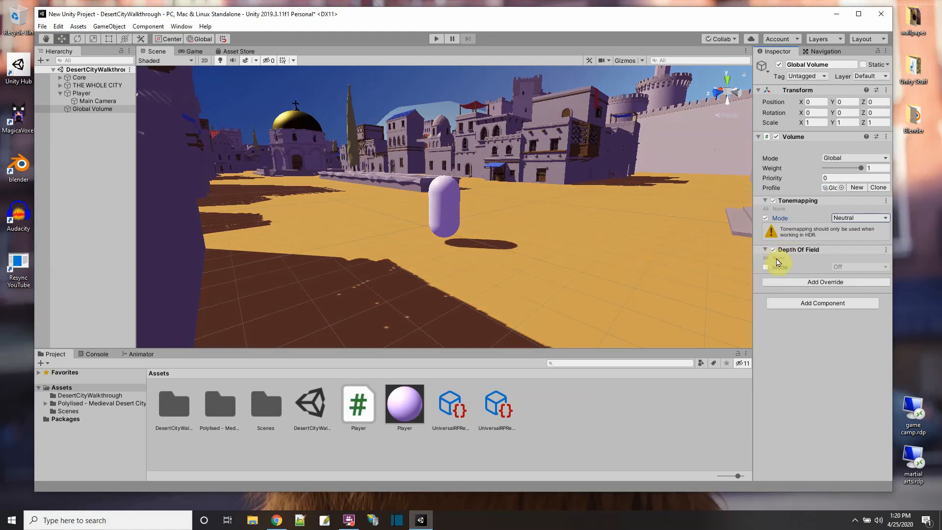
pyautogui.click(859, 267)
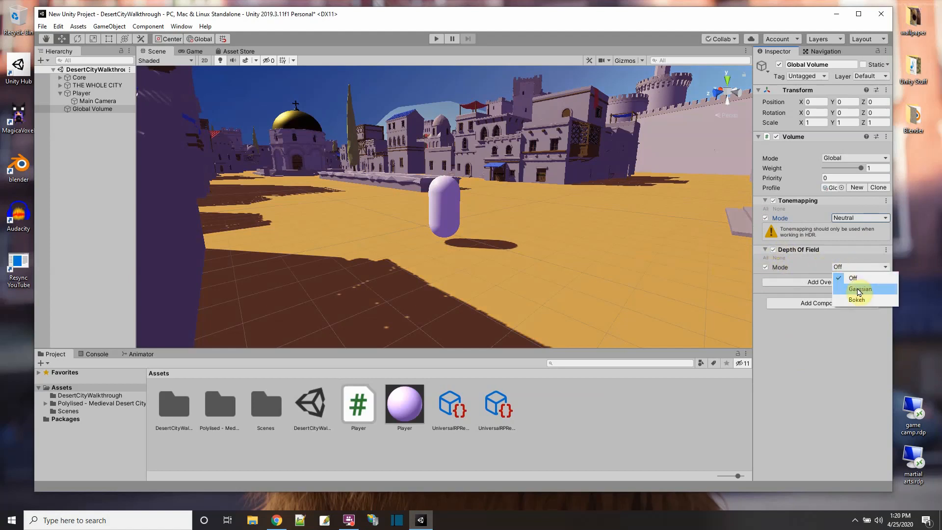
pyautogui.click(859, 288)
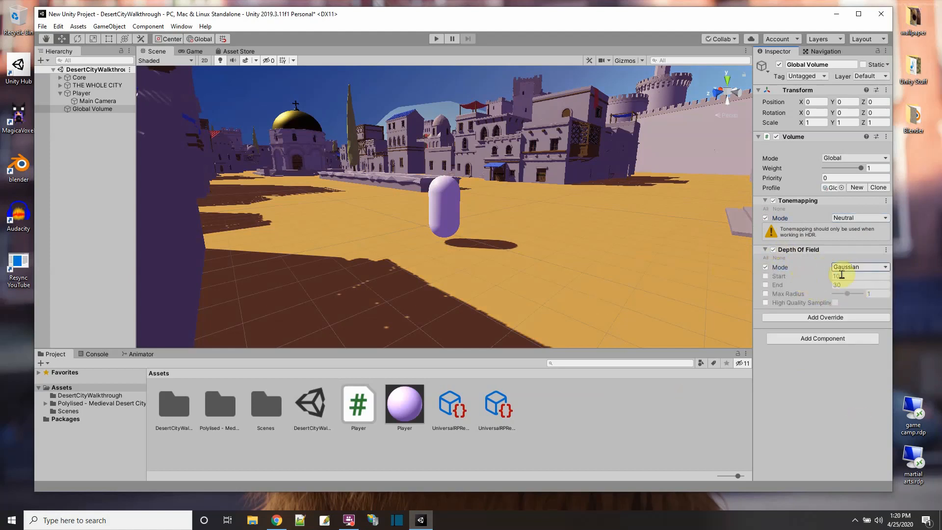
pyautogui.click(766, 275)
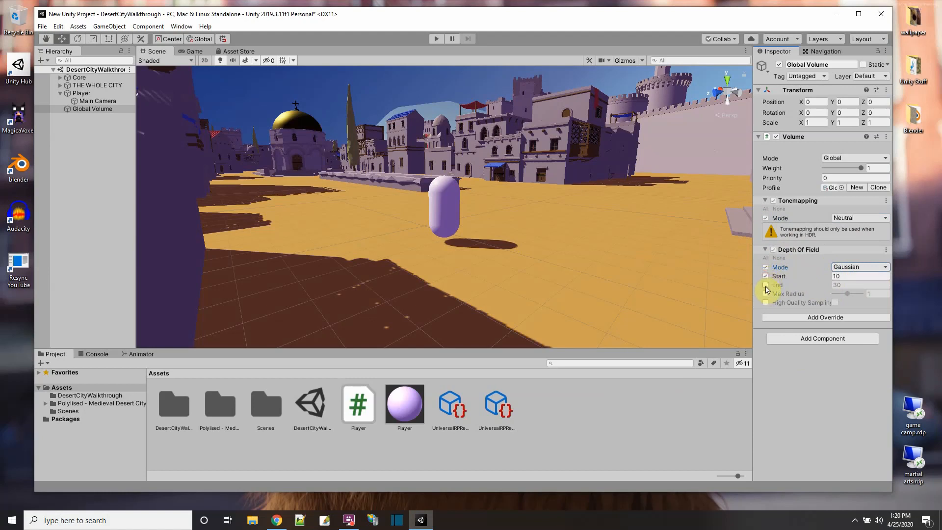
pyautogui.click(766, 285)
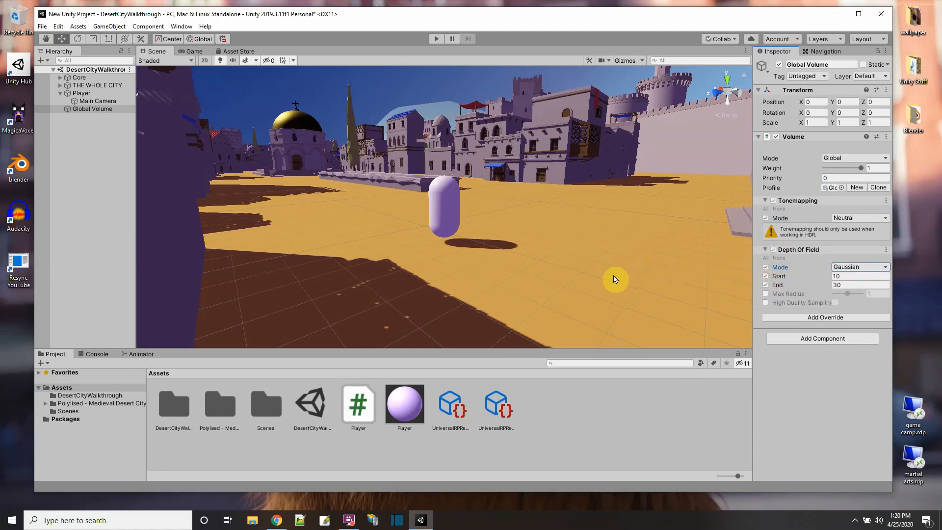
pyautogui.moveTo(496, 160)
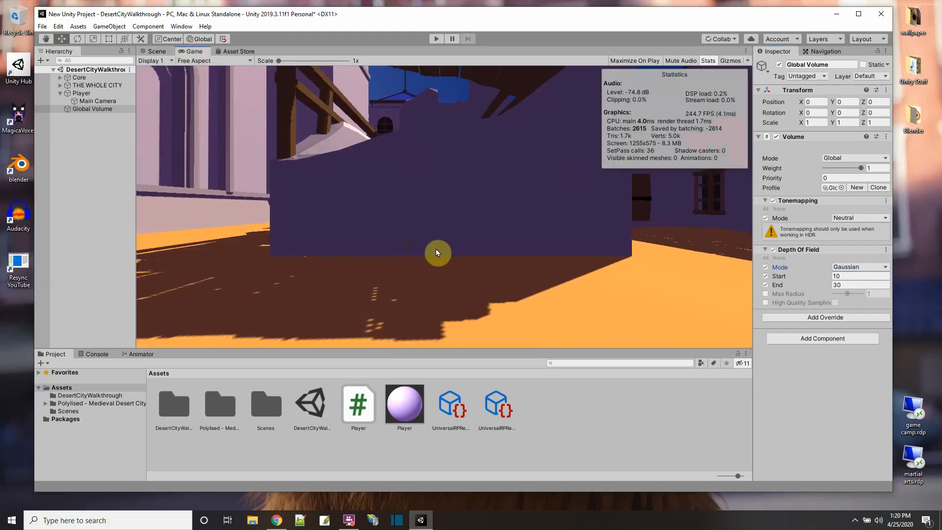
pyautogui.moveTo(377, 78)
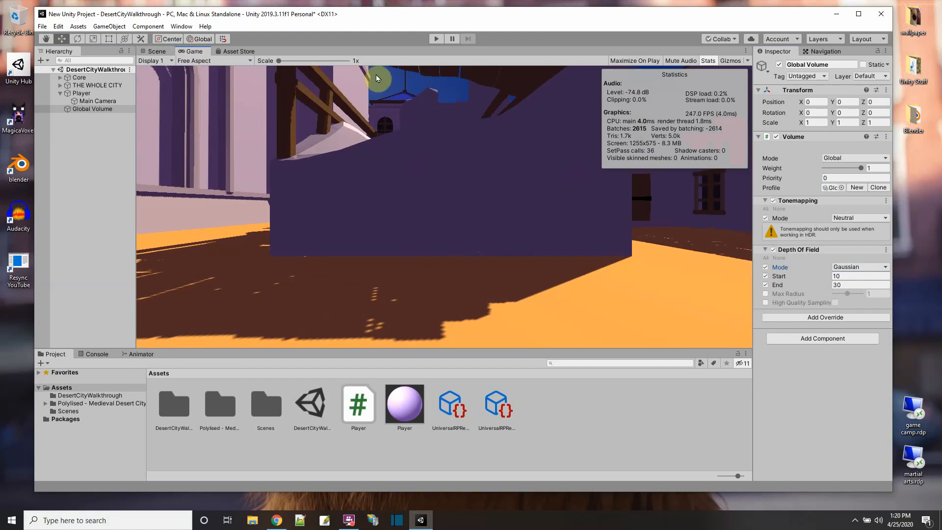
# Run the desert city in play mode briefly, then stop it
pyautogui.click(435, 38)
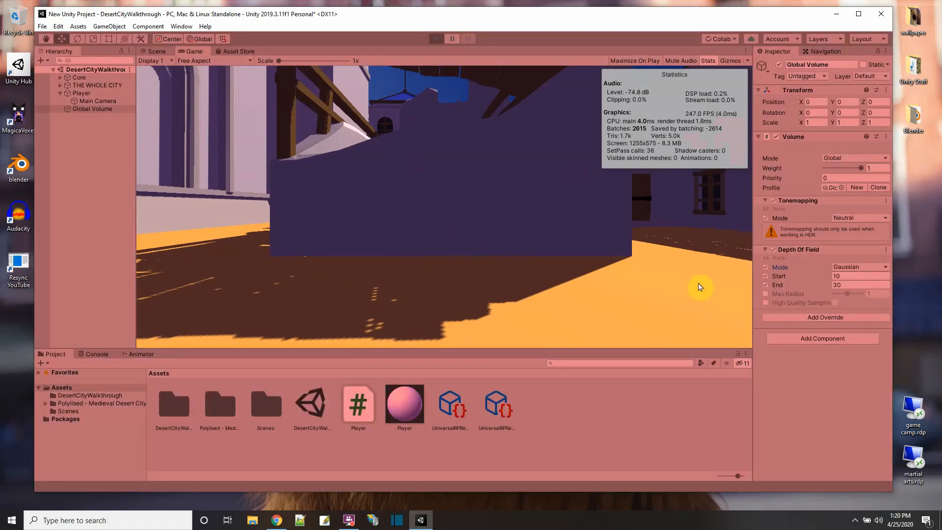
pyautogui.click(436, 39)
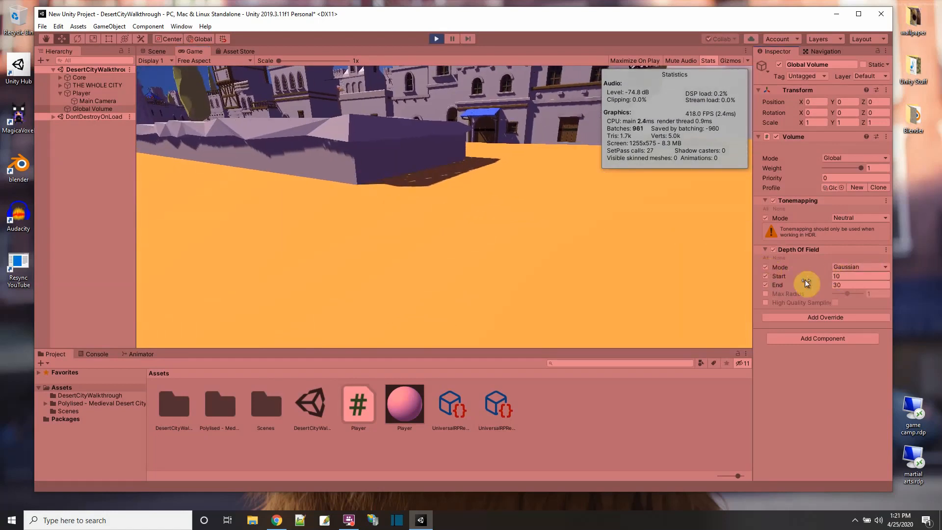
pyautogui.click(766, 266)
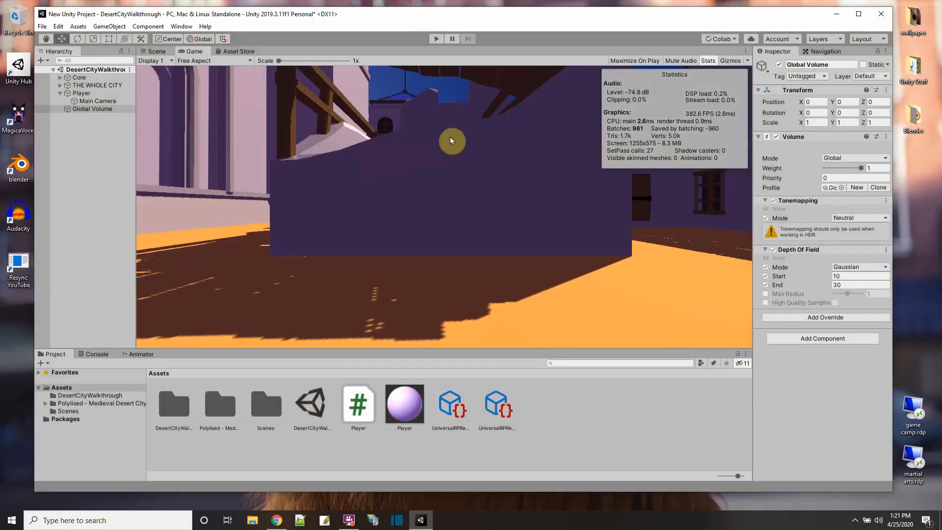
pyautogui.moveTo(397, 190)
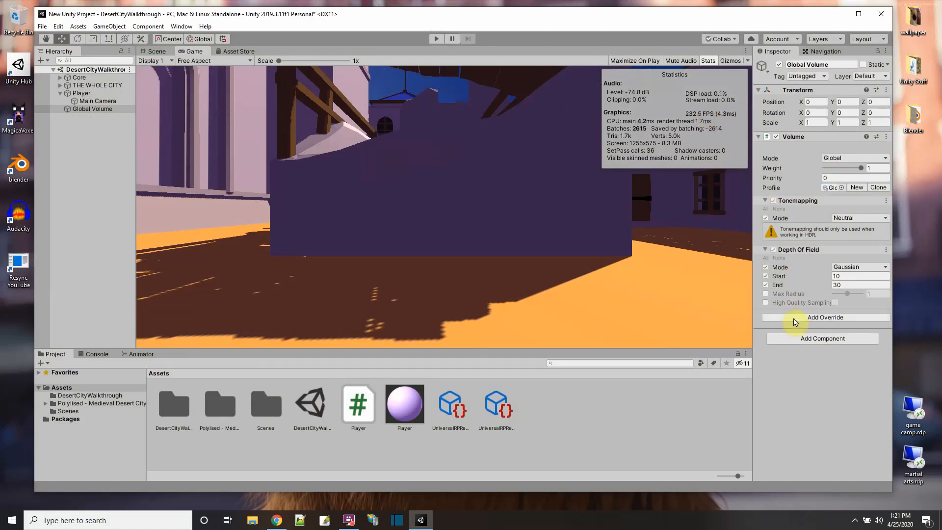
# Play the game again and walk the player around, watching the Stats FPS
pyautogui.click(825, 318)
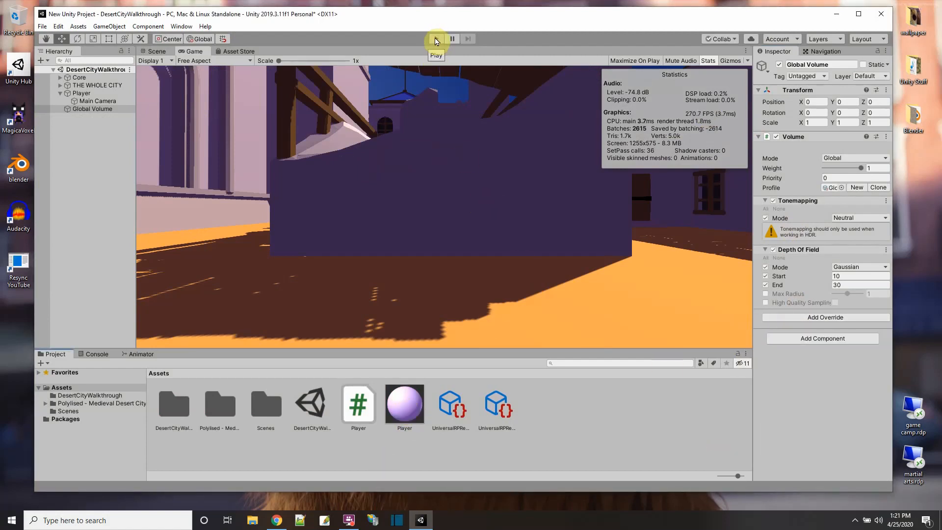
pyautogui.click(436, 38)
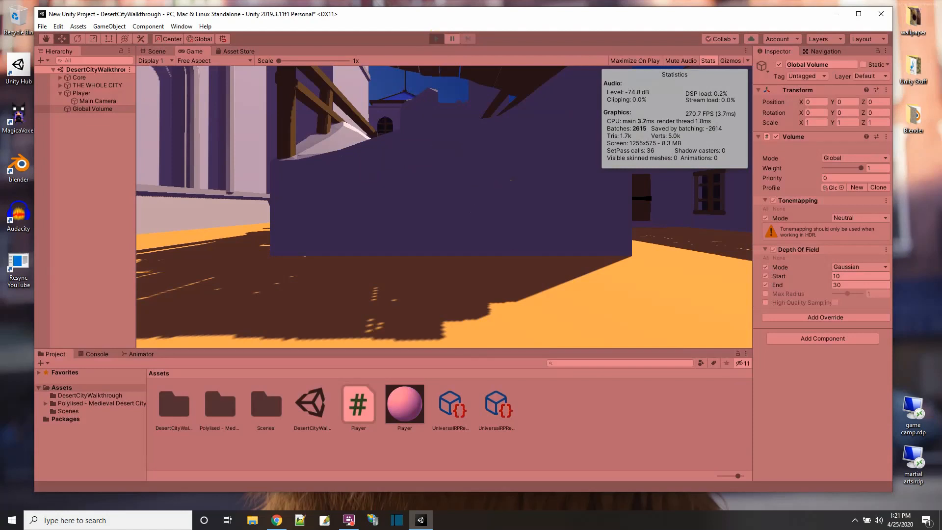
pyautogui.click(436, 38)
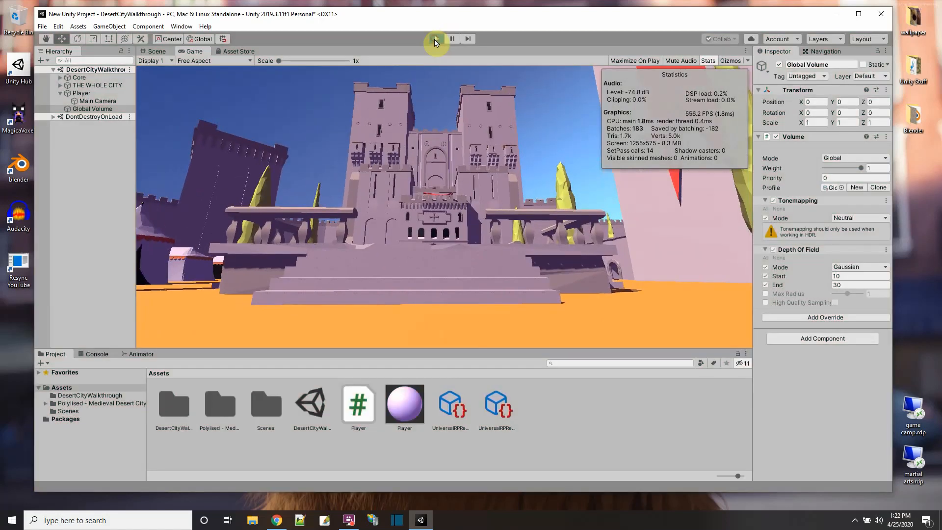
# Stop play mode, keep depth of field on Gaussian, and enable Post Processing on Main Camera
pyautogui.click(435, 38)
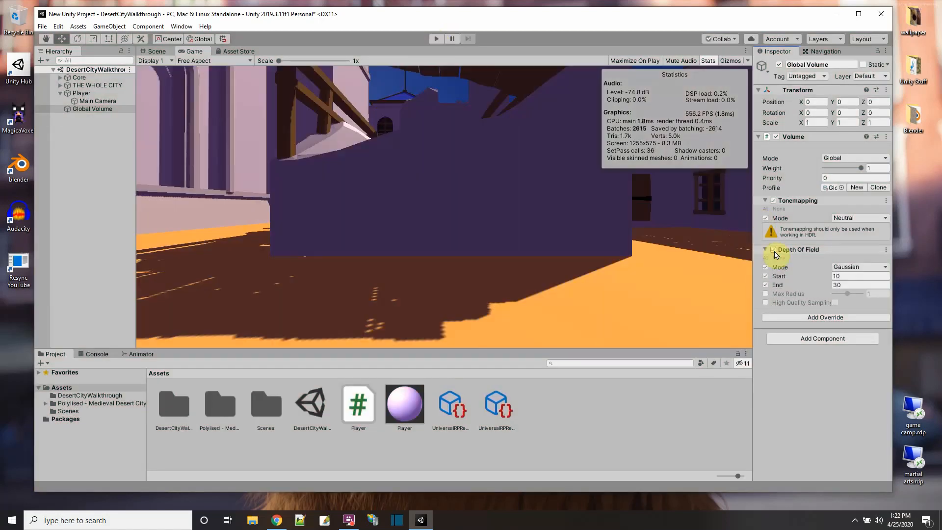
pyautogui.click(155, 51)
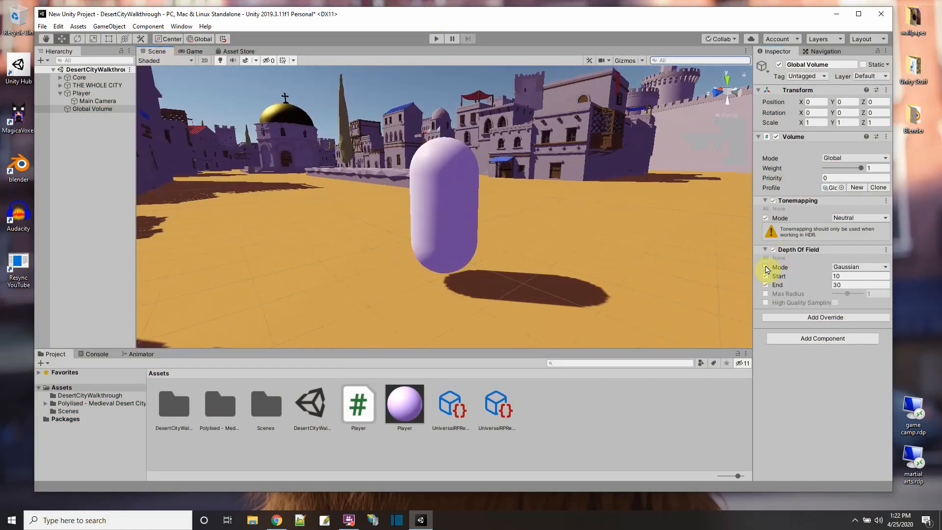
pyautogui.click(859, 266)
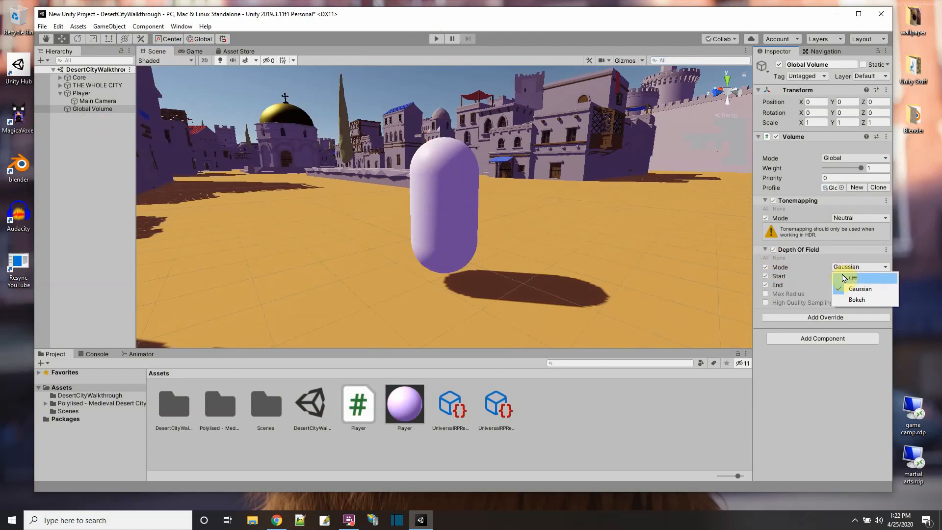
pyautogui.click(859, 289)
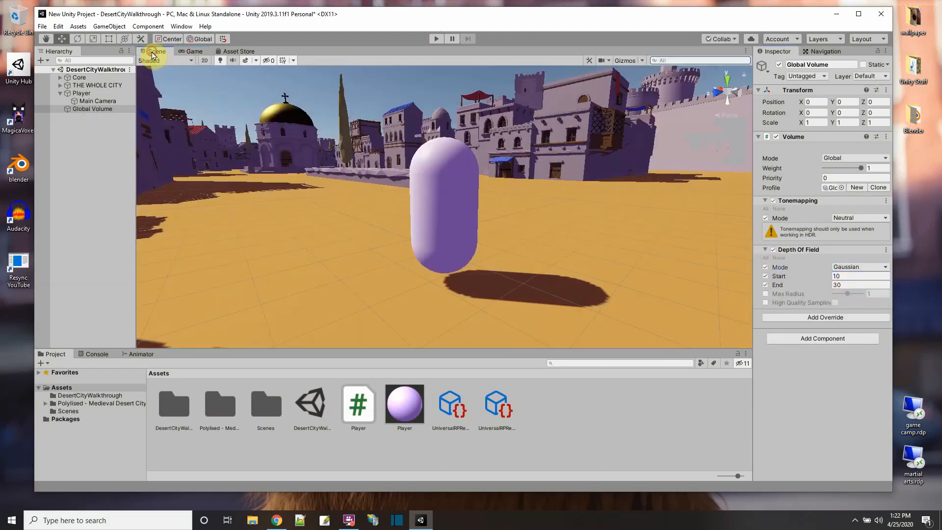
pyautogui.click(97, 101)
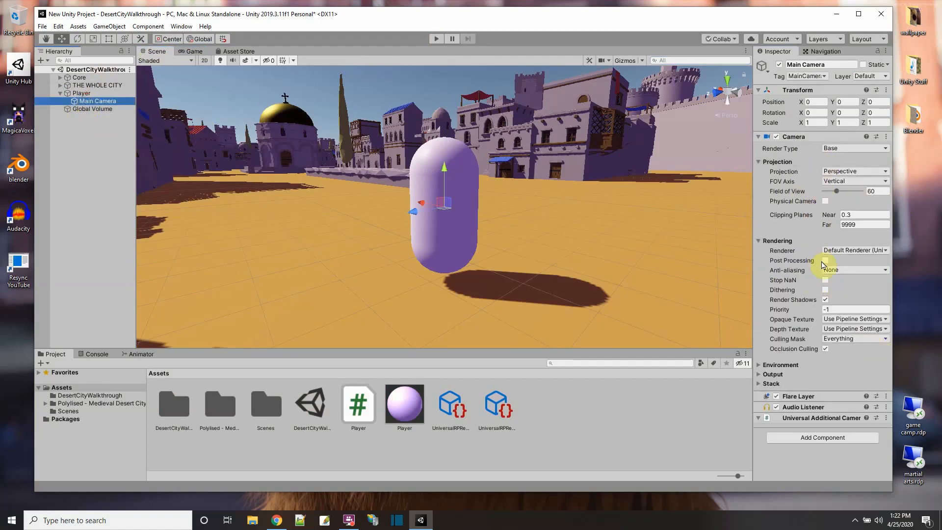
pyautogui.click(825, 260)
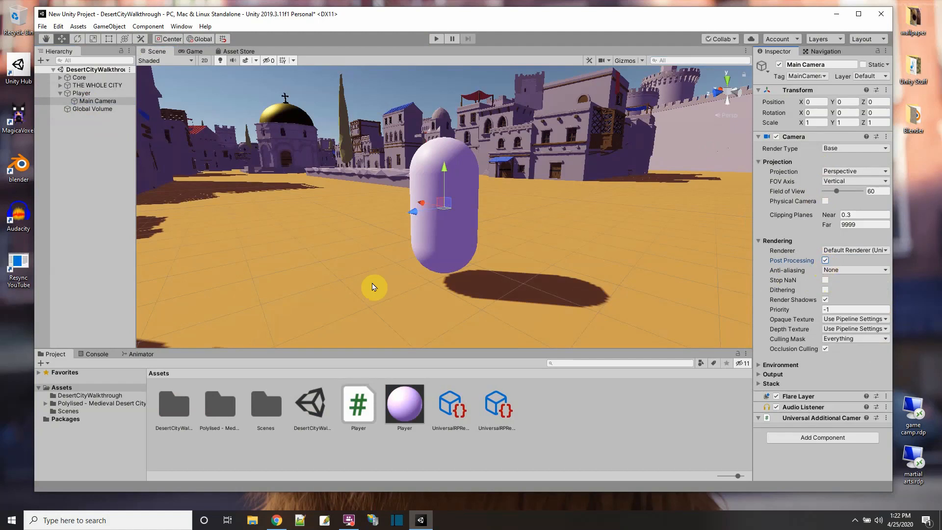
# On the Global Volume, try Off and Bokeh depth-of-field modes, then return to Gaussian
pyautogui.click(92, 109)
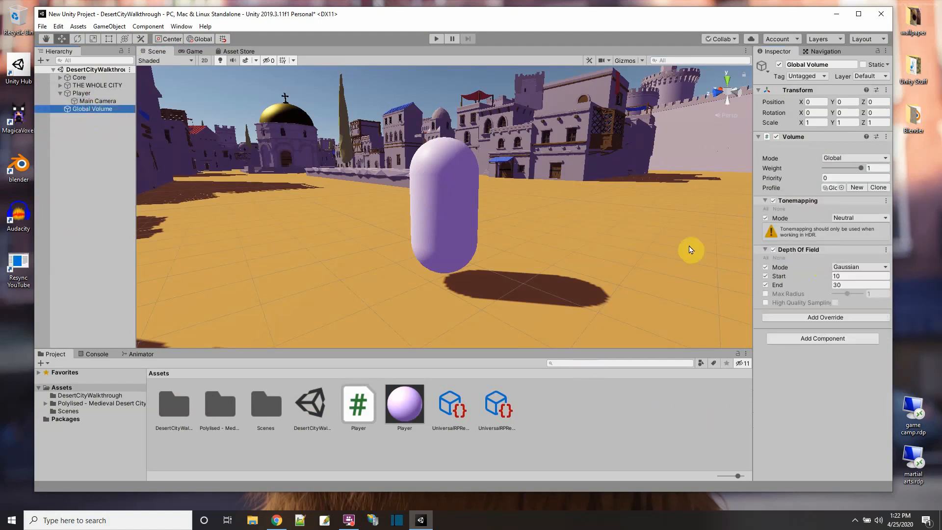
pyautogui.moveTo(535, 252)
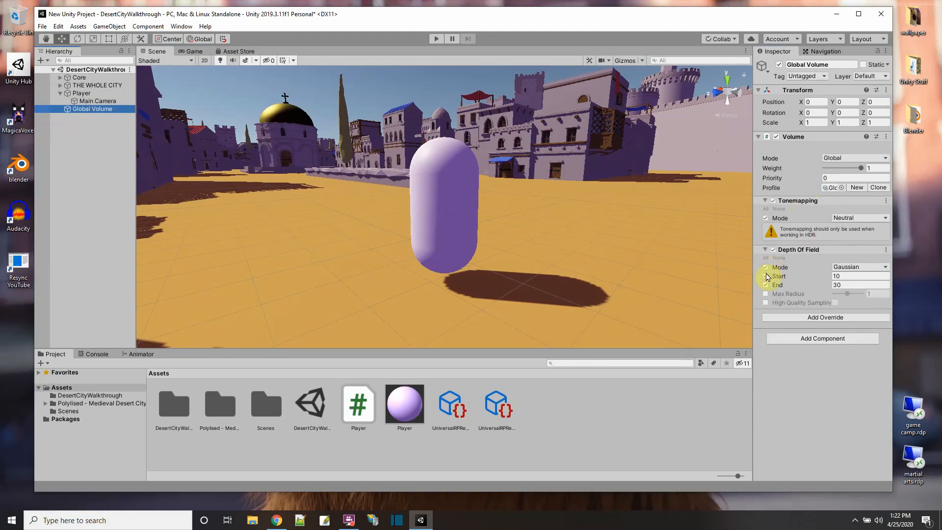
pyautogui.click(765, 267)
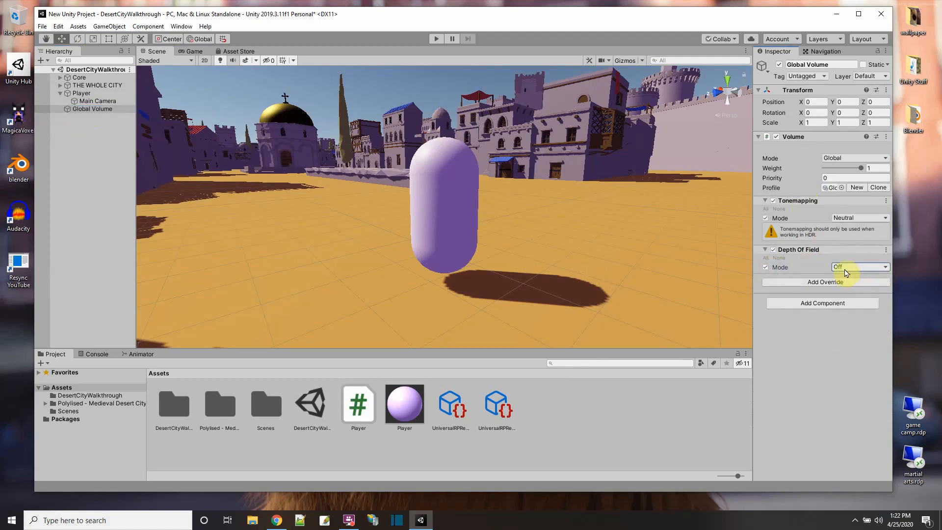
pyautogui.click(859, 267)
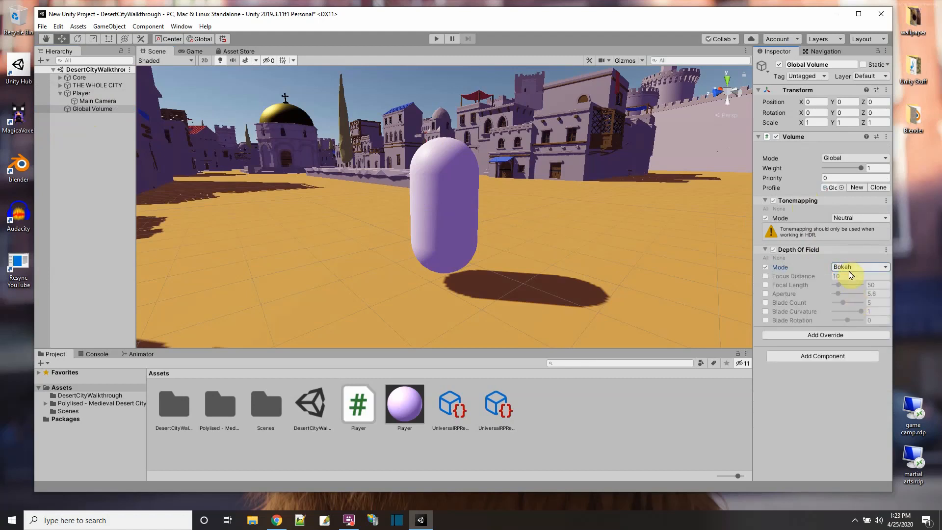
pyautogui.click(859, 266)
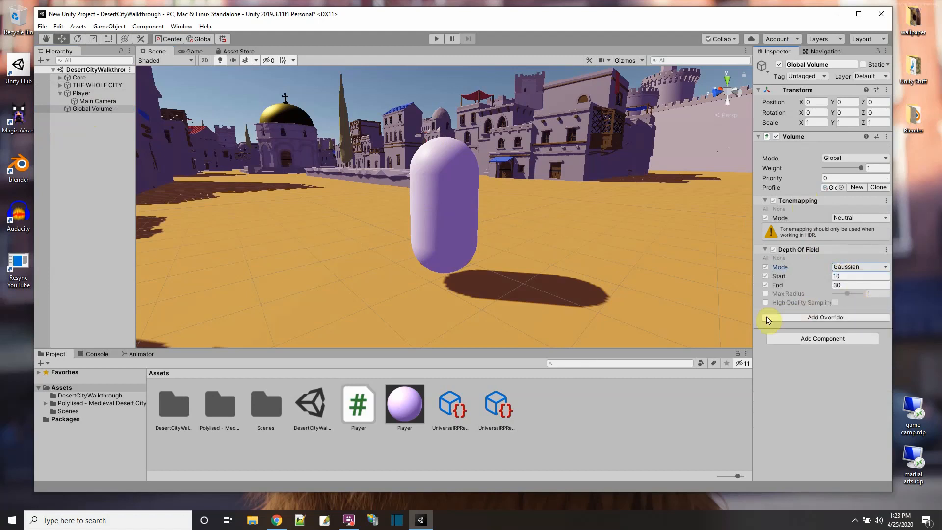
pyautogui.click(193, 51)
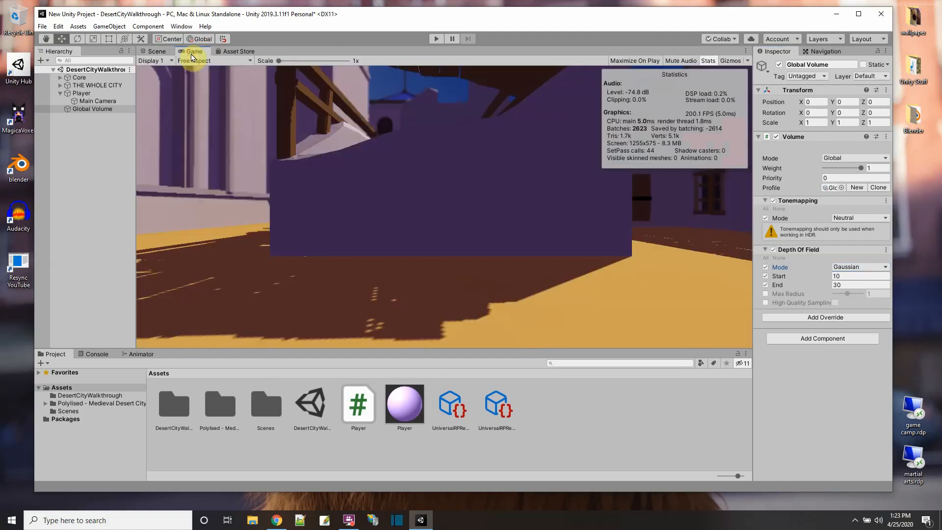
# Play the game with Gaussian depth of field at Start 13.66 and End 53.19
pyautogui.click(435, 38)
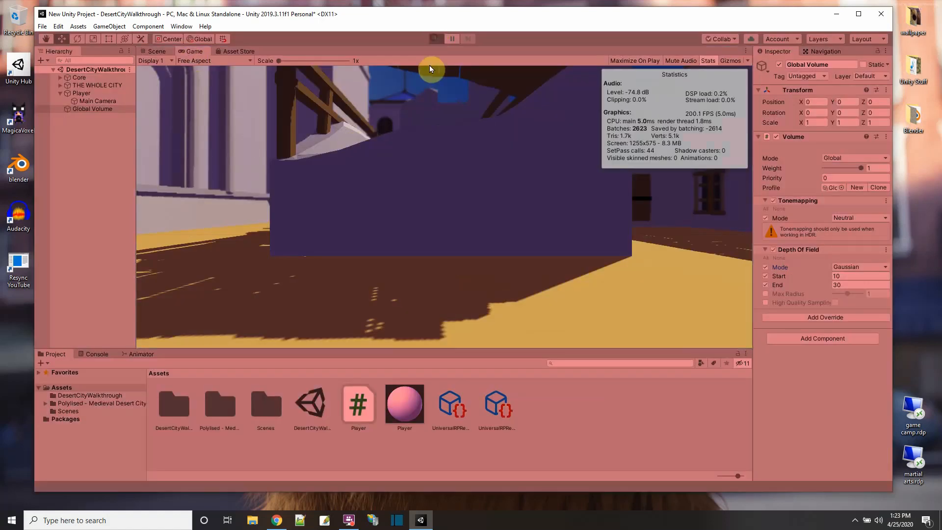
pyautogui.click(435, 38)
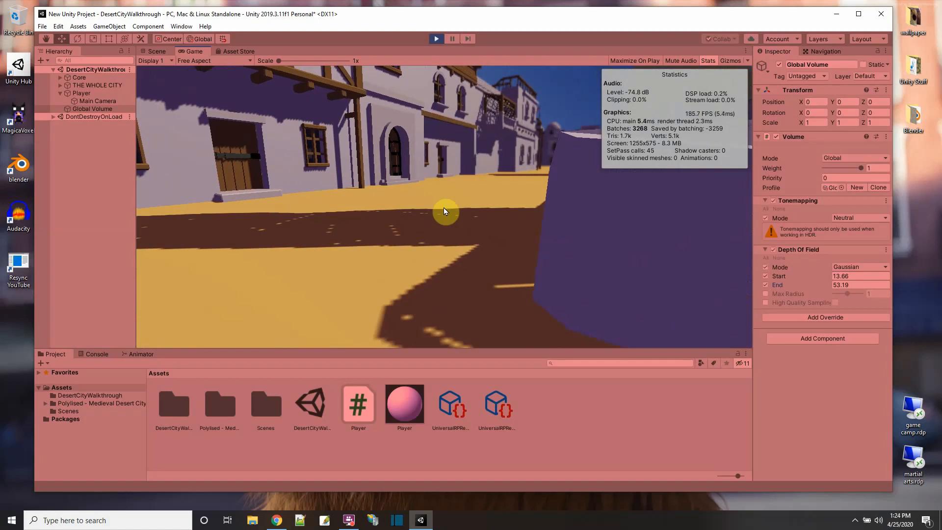
# Switch depth of field to Bokeh (focus 10, focal length 50, aperture 5.6) and stop play
pyautogui.click(860, 266)
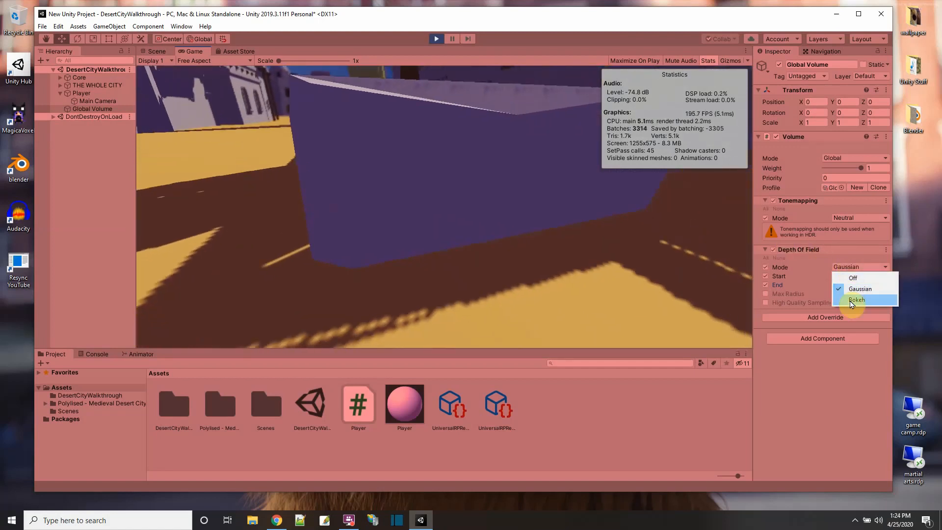
pyautogui.click(857, 300)
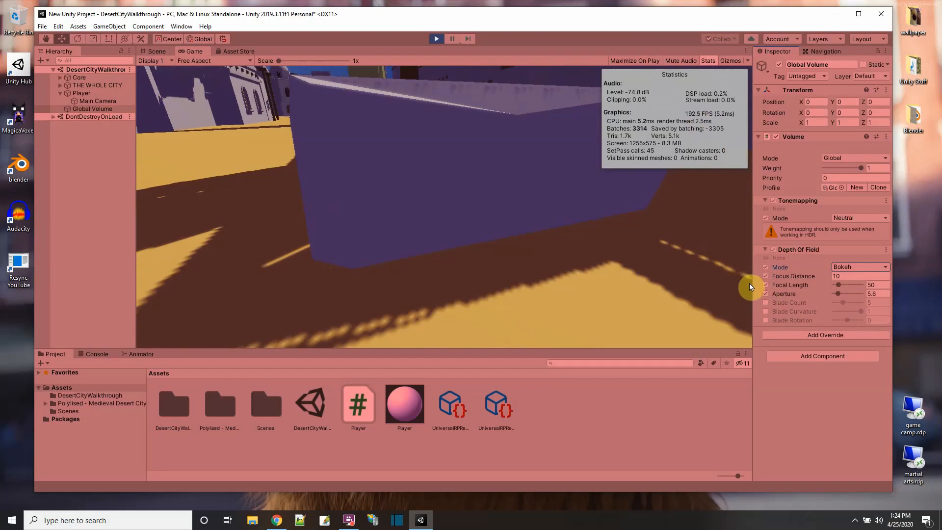
pyautogui.moveTo(692, 294)
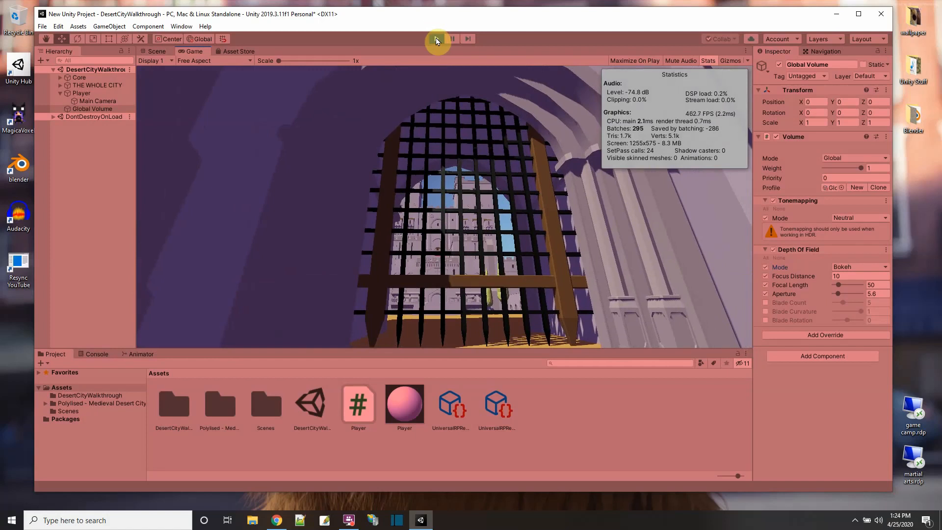
pyautogui.click(436, 38)
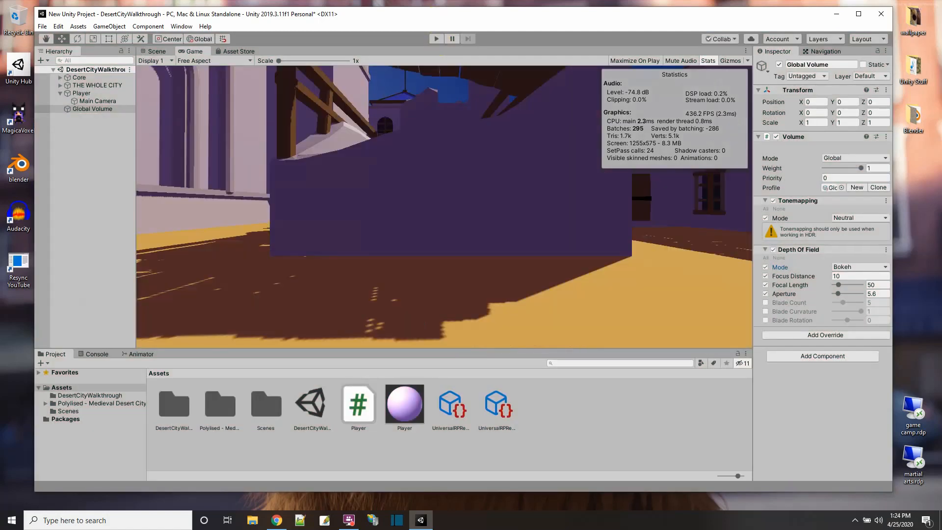